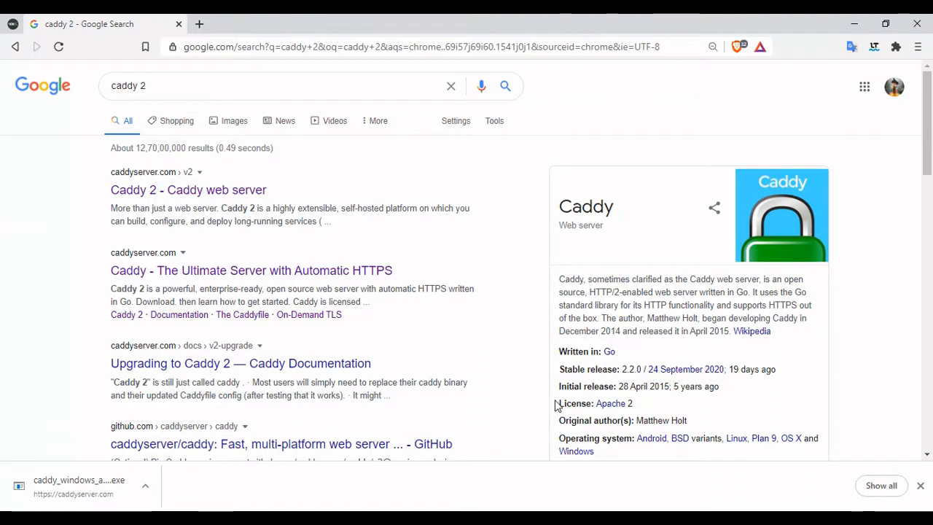
- Open the Caddy 2 search result in a new tab and go to its download page
right_click(188, 189)
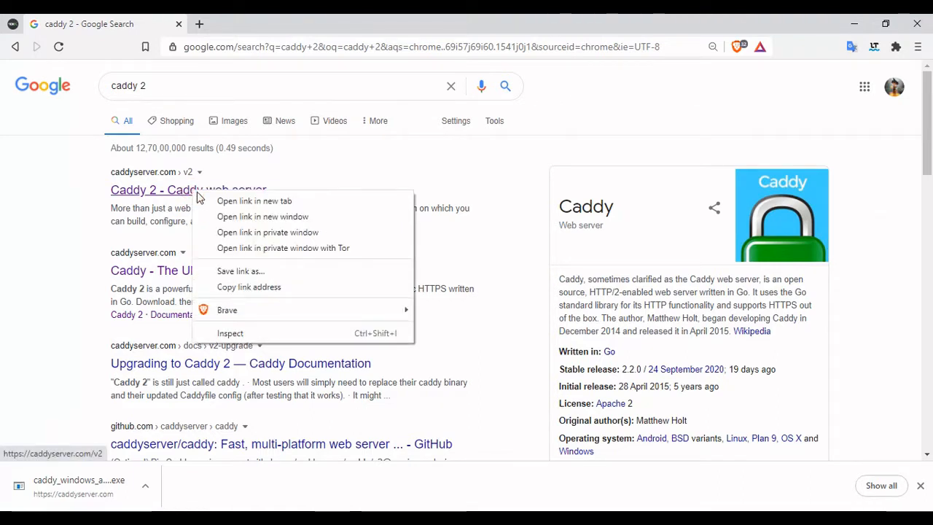
left_click(254, 201)
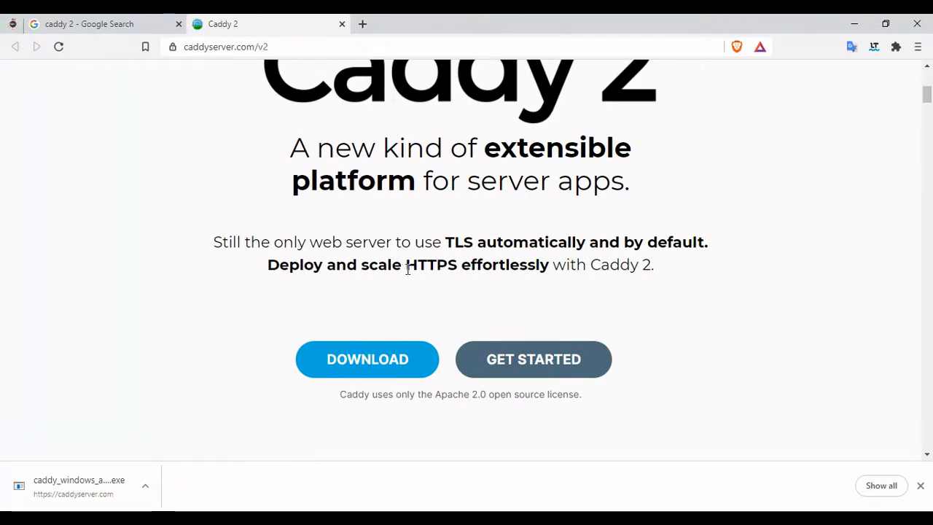
double_click(431, 264)
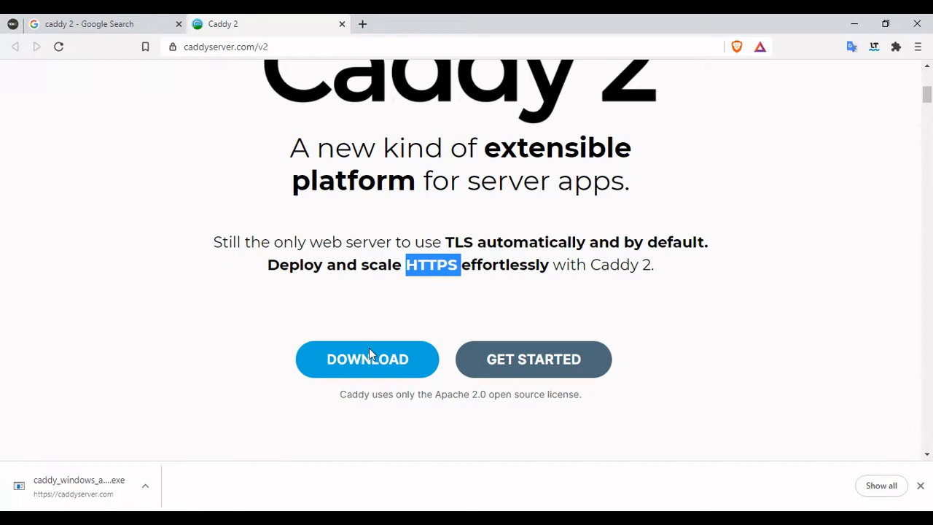
left_click(367, 358)
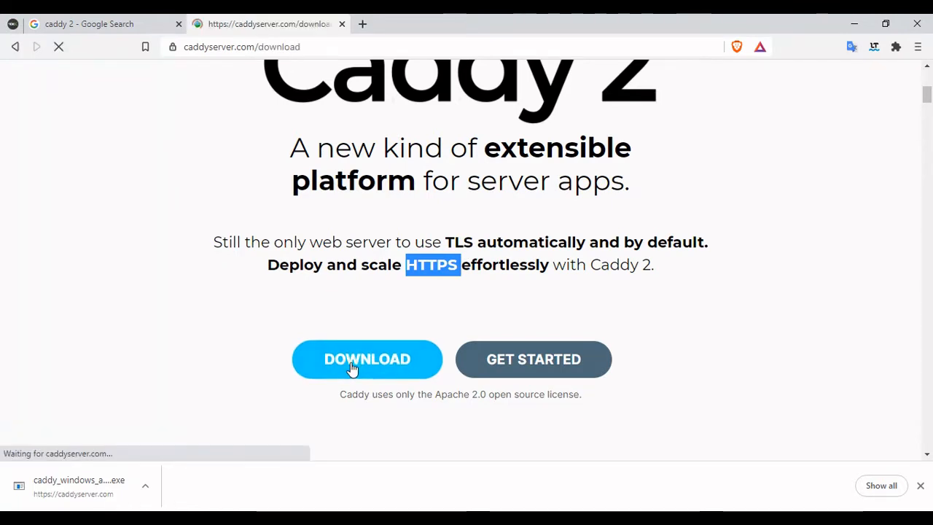
left_click(367, 359)
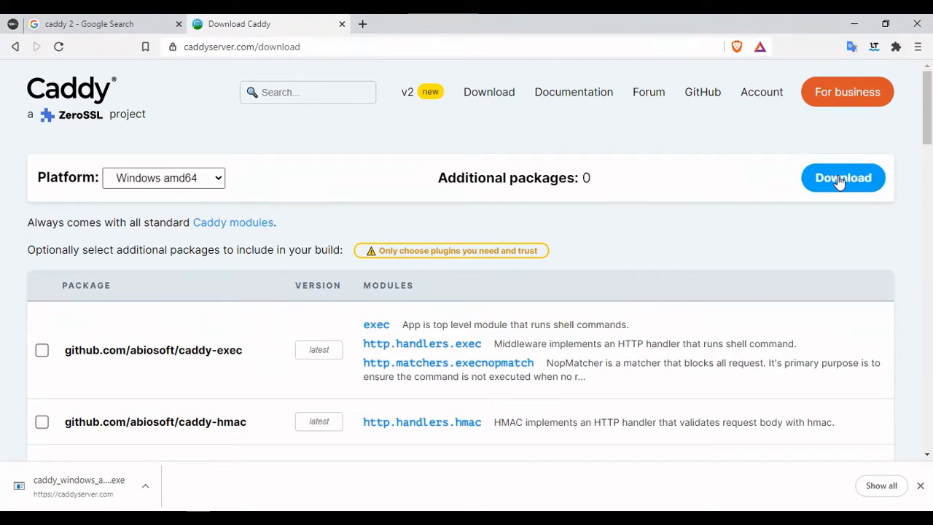
- Pick the Windows amd64 build, cancel re-saving the exe, and head to the documentation
left_click(842, 178)
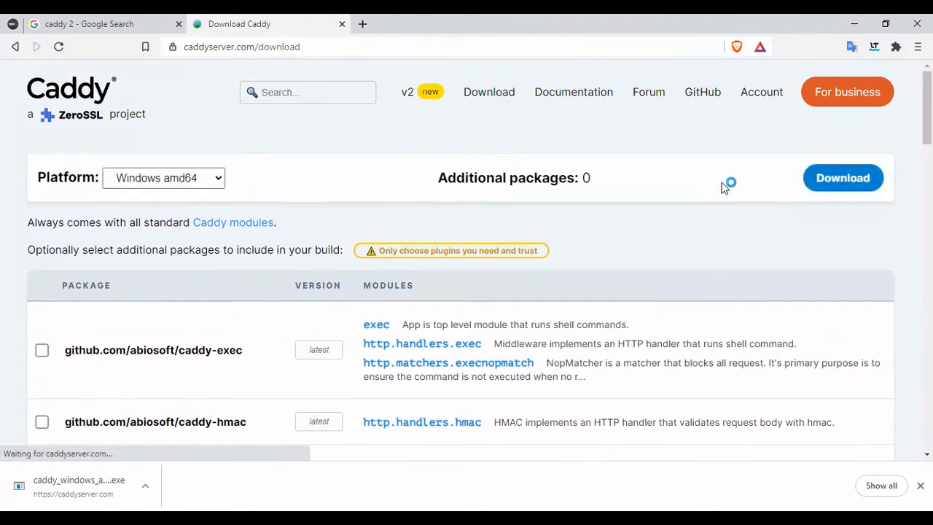
left_click(842, 178)
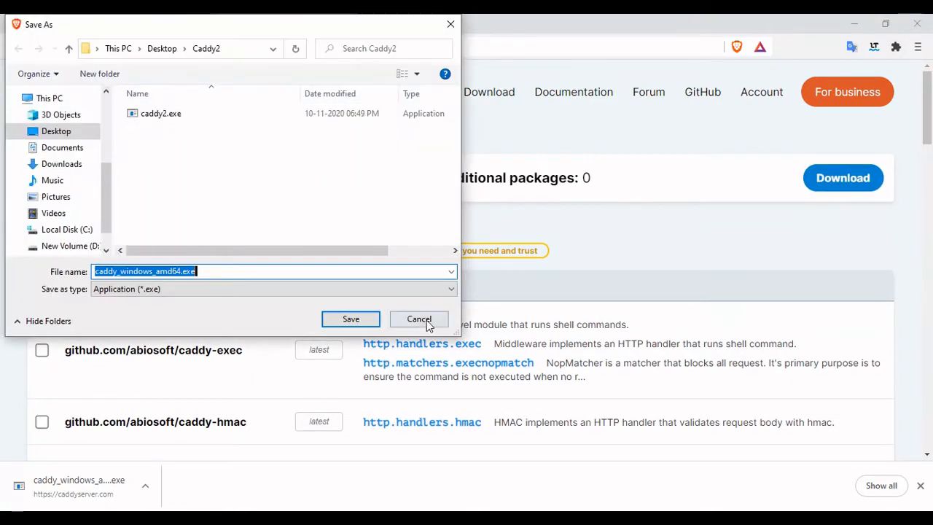
left_click(420, 317)
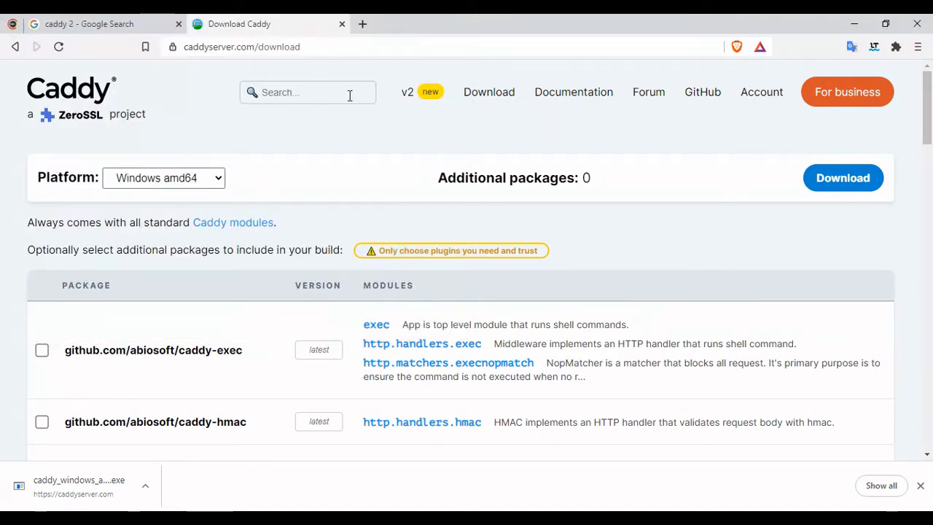
mouse_move(489, 92)
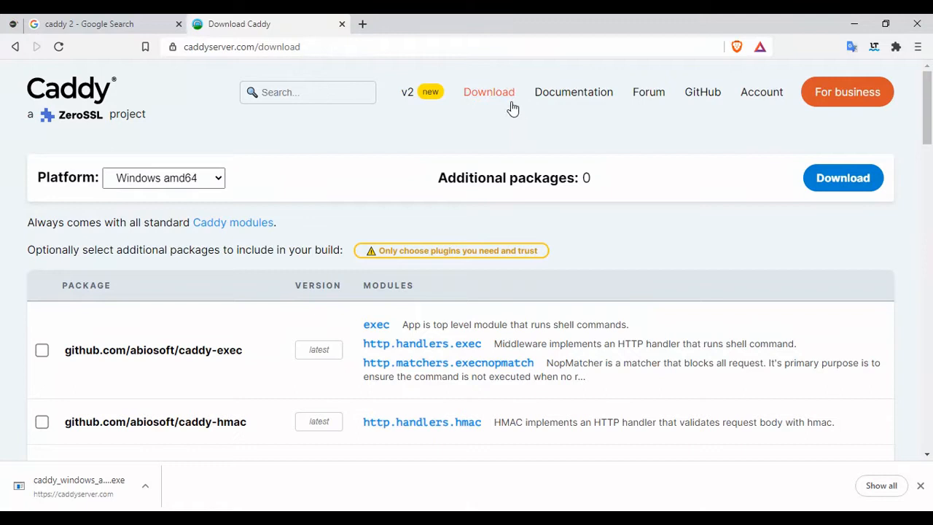
mouse_move(574, 92)
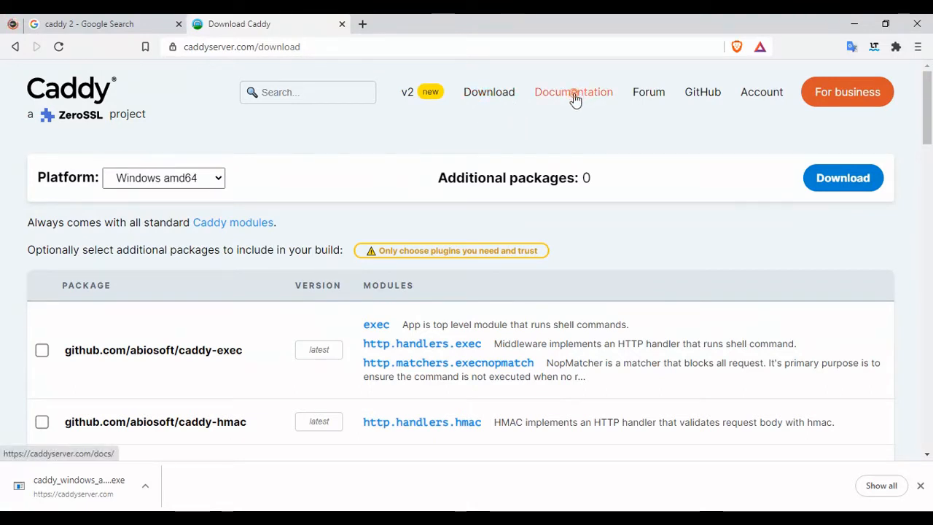
left_click(574, 92)
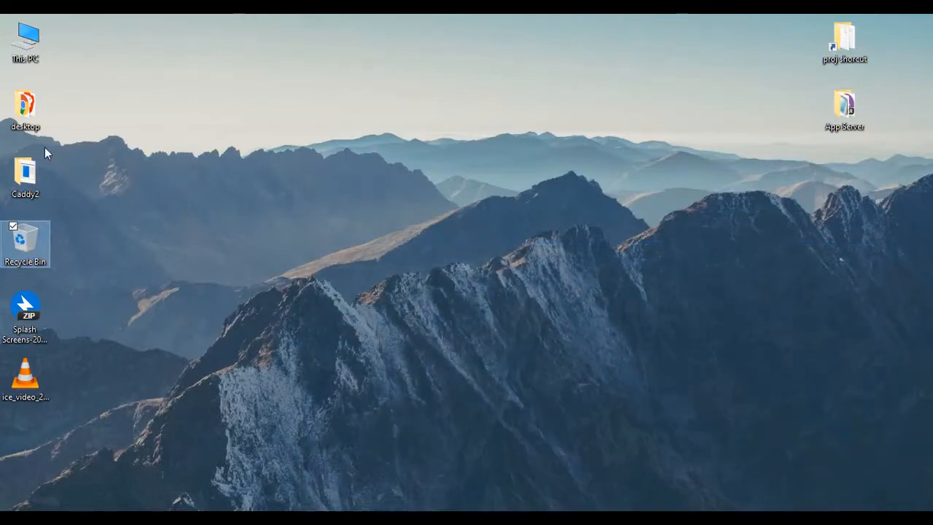
- Open the Caddy2 folder and start a command prompt there via the address bar
double_click(25, 172)
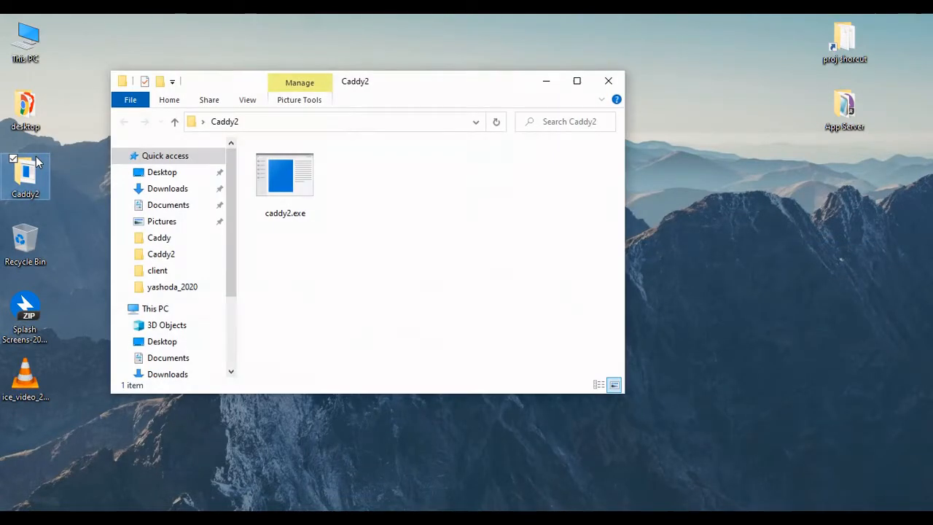
left_click(285, 175)
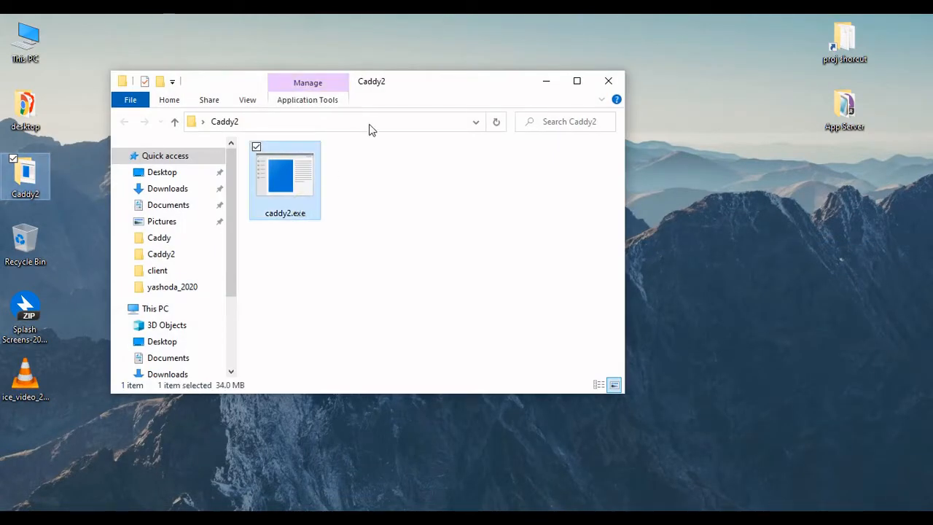
left_click(328, 122)
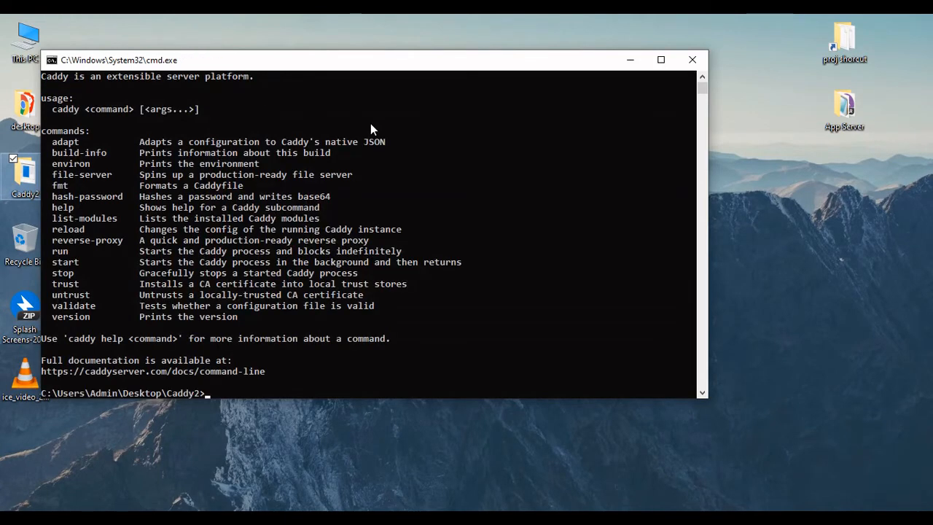
mouse_move(119, 253)
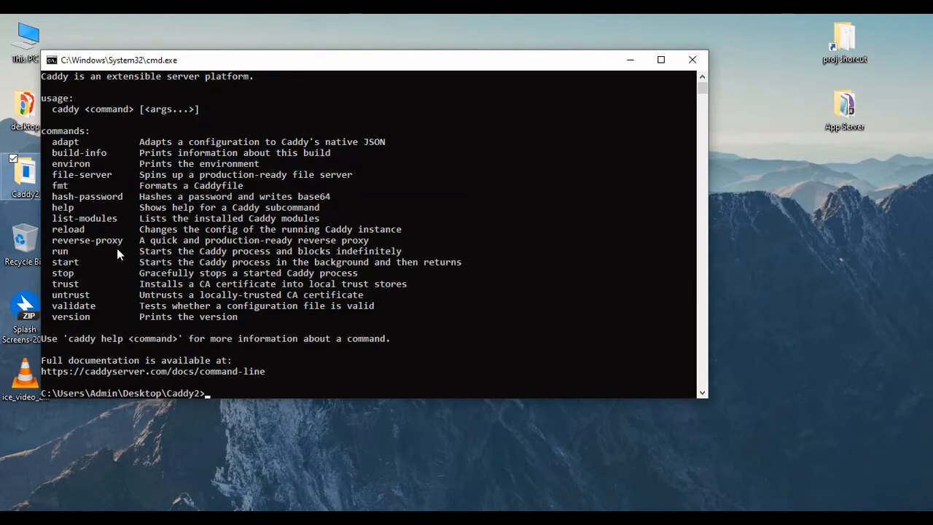
mouse_move(67, 314)
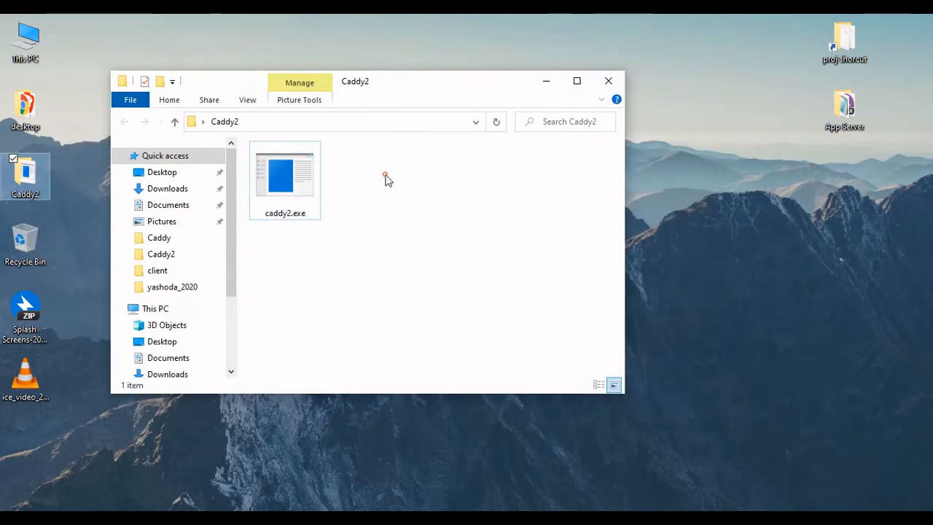
- Create a new text document named CaddyFile with the .txt extension removed
right_click(386, 178)
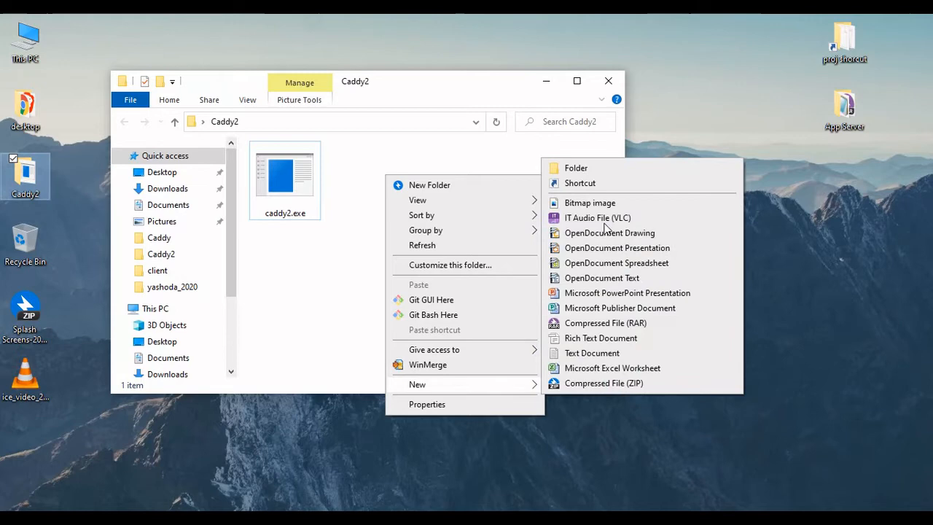
left_click(591, 352)
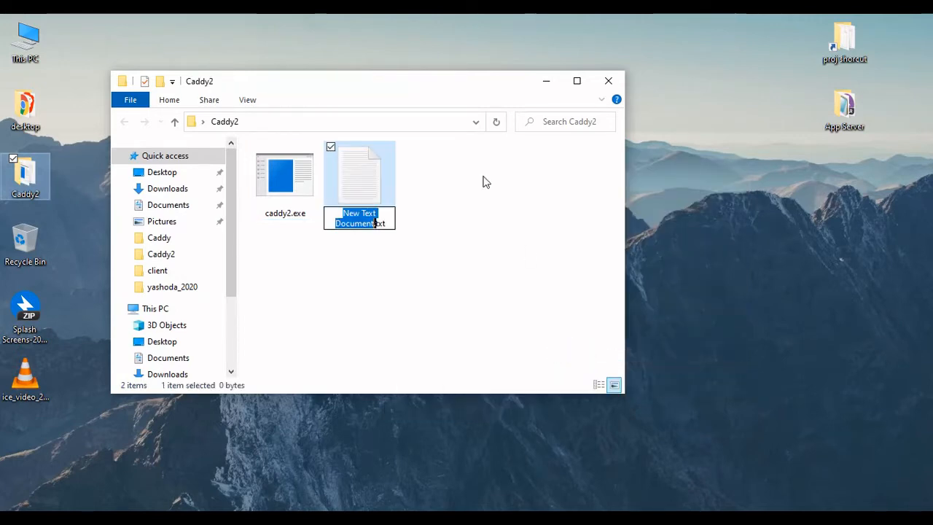
type("CaddyFile.txt")
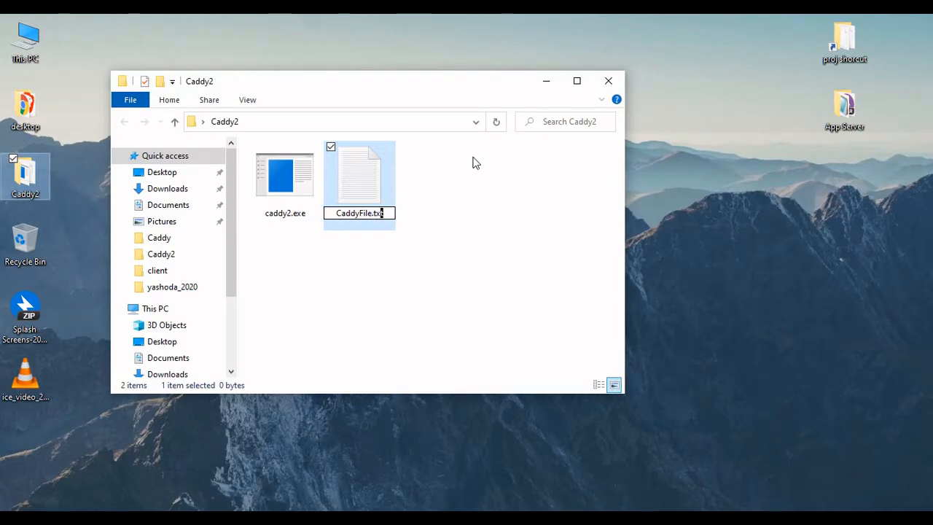
key("Backspace")
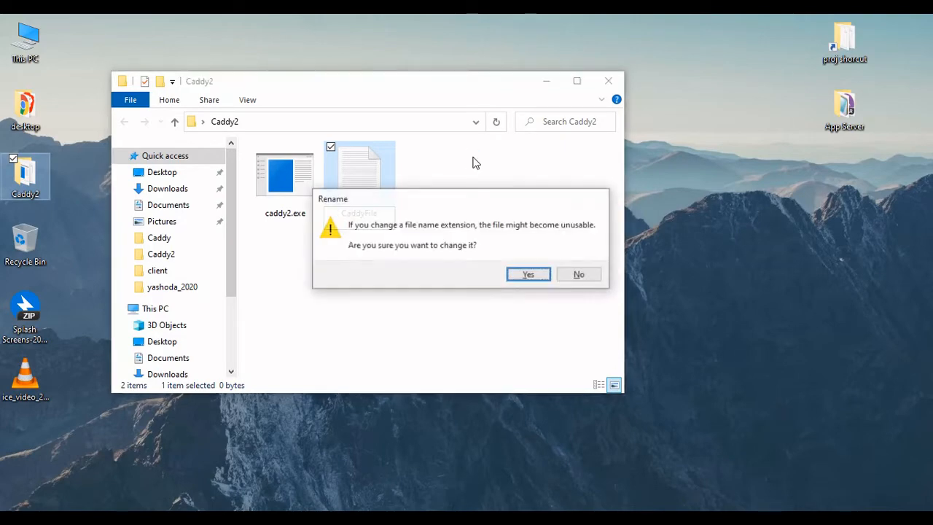
left_click(528, 274)
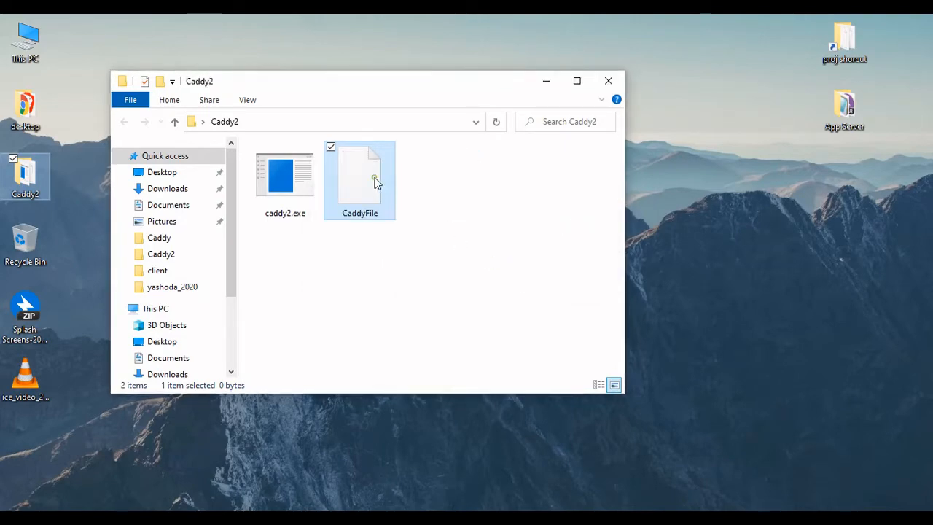
- Open CaddyFile with a chosen text editor from the Open with list
right_click(360, 181)
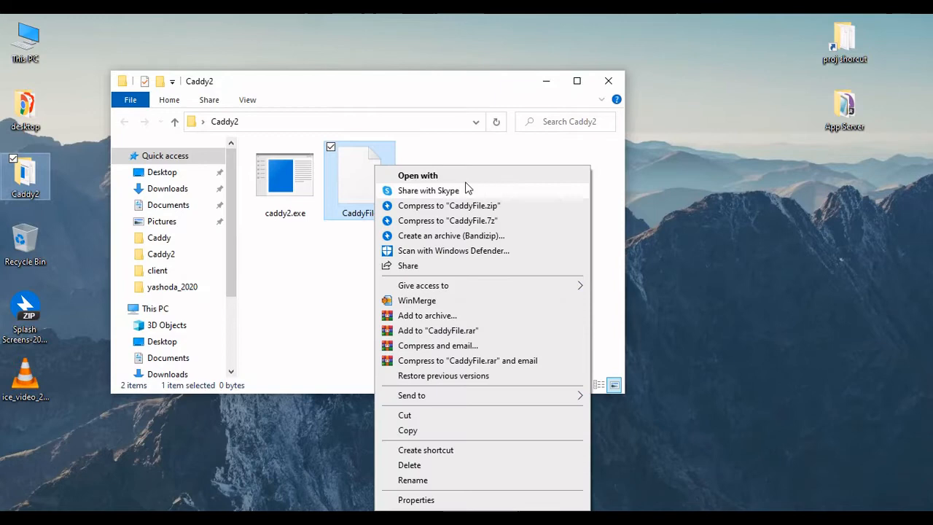
left_click(417, 175)
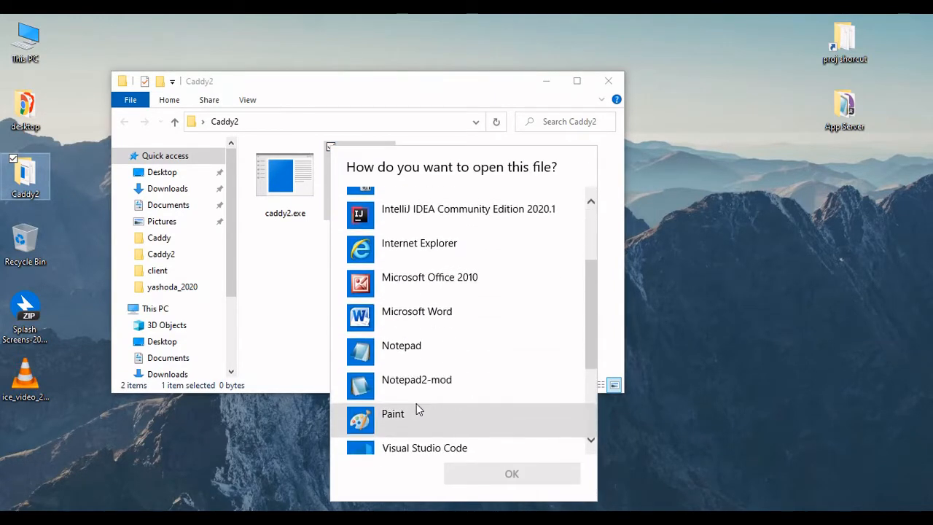
left_click(511, 474)
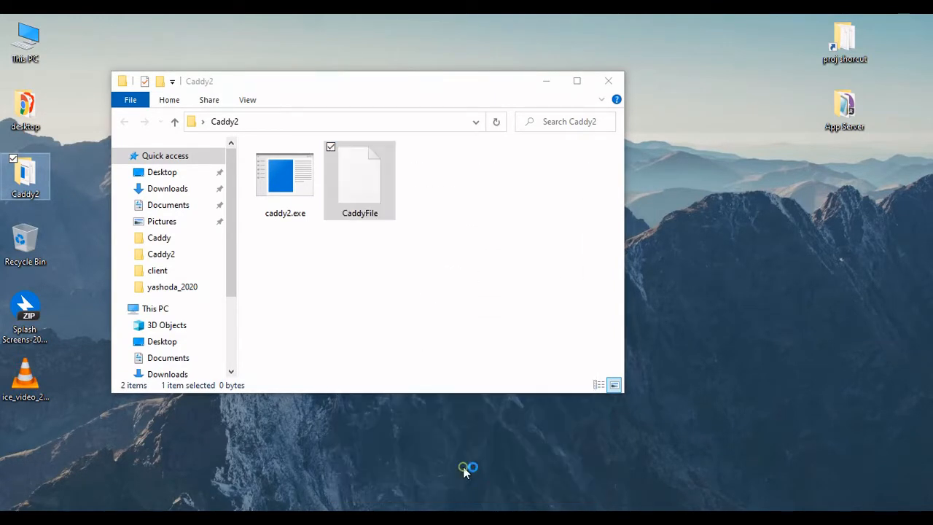
double_click(359, 175)
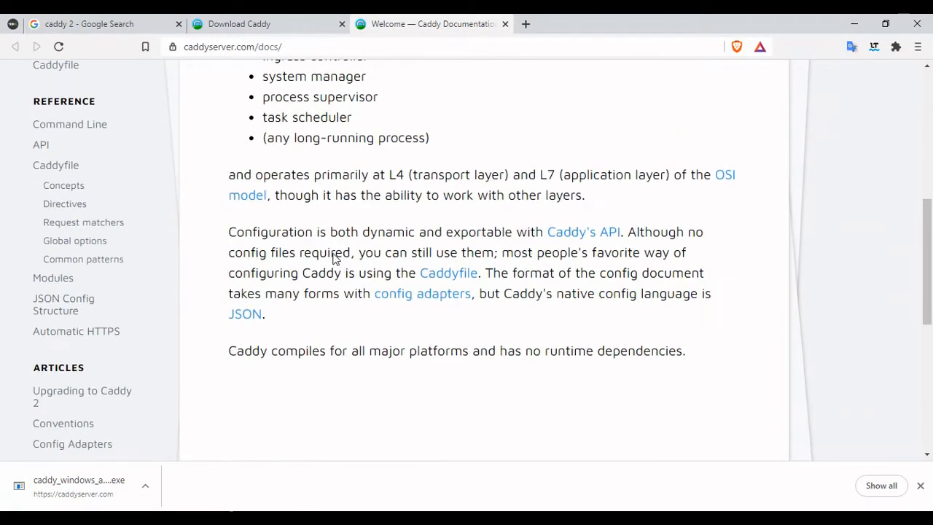
- Copy the quick-start localhost / respond "Hello, world!" snippet into CaddyFile in the editor
scroll("up", 3)
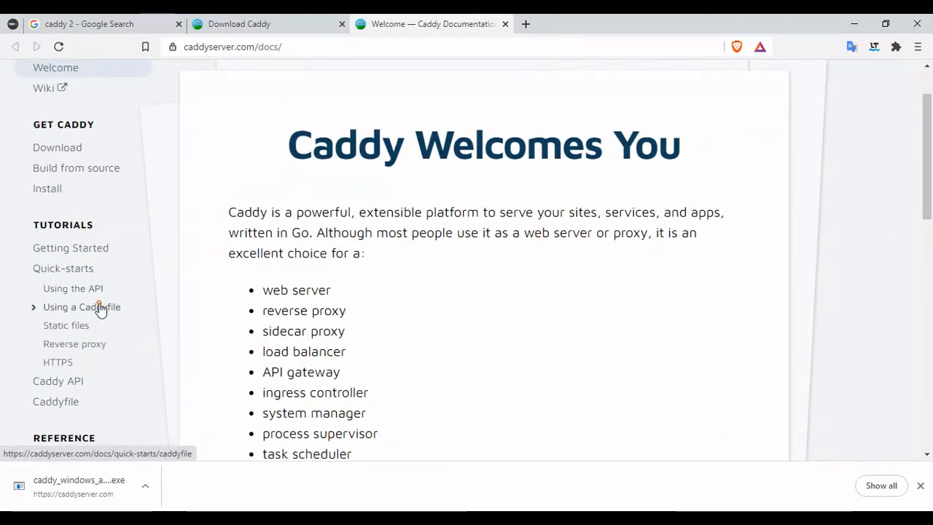
left_click(82, 306)
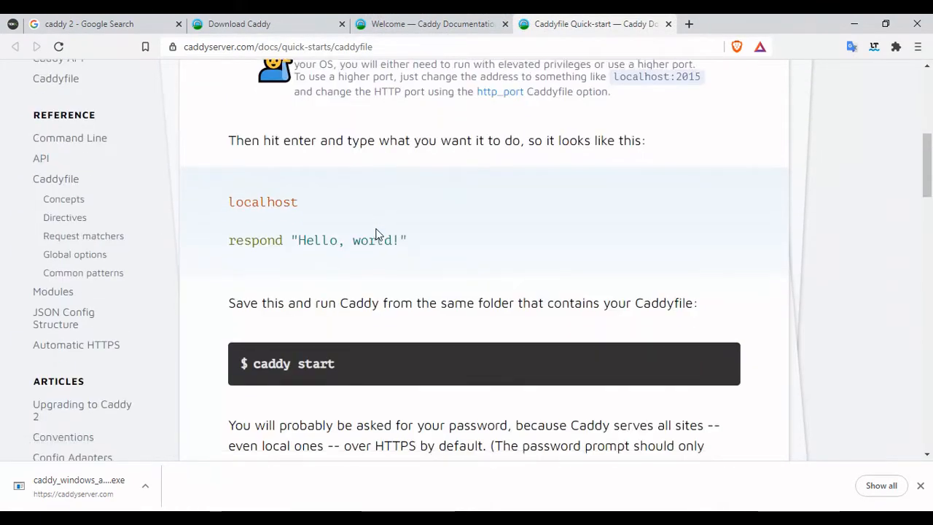
scroll("up", 3)
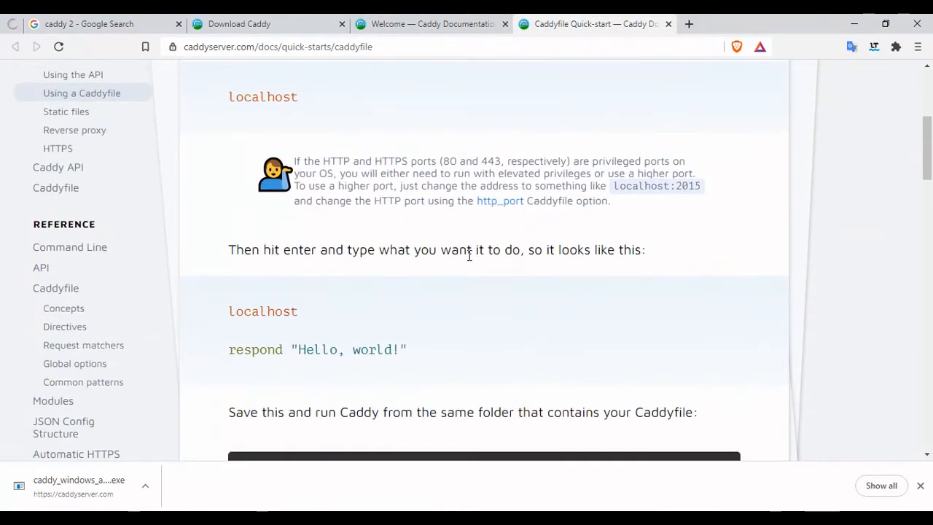
mouse_move(409, 305)
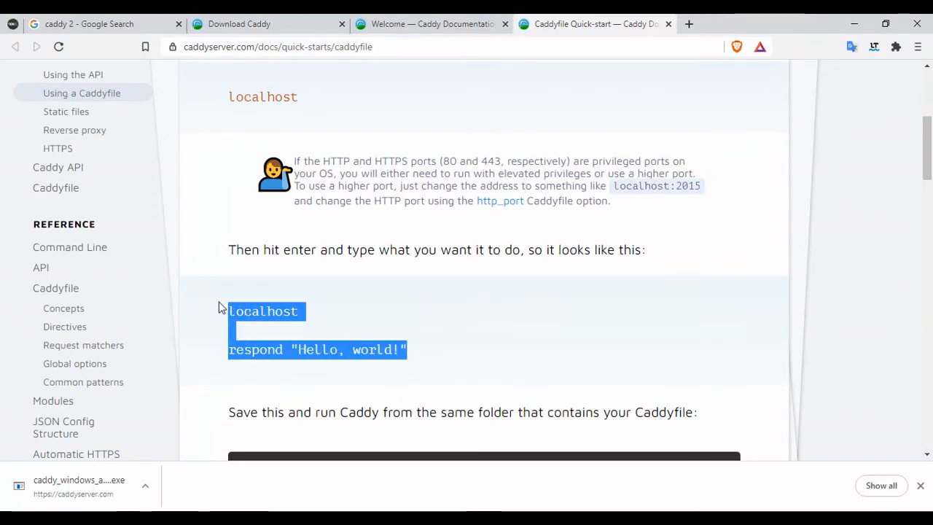
scroll("down", 3)
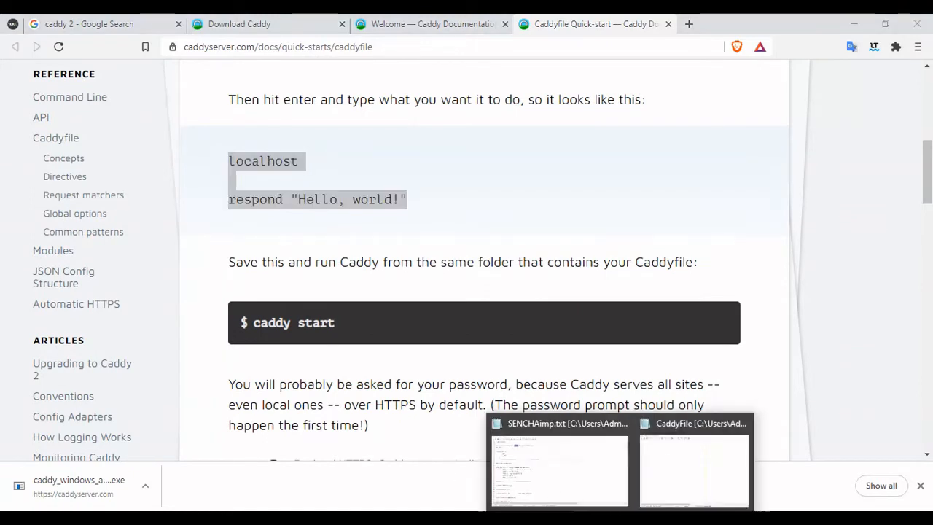
left_click(694, 469)
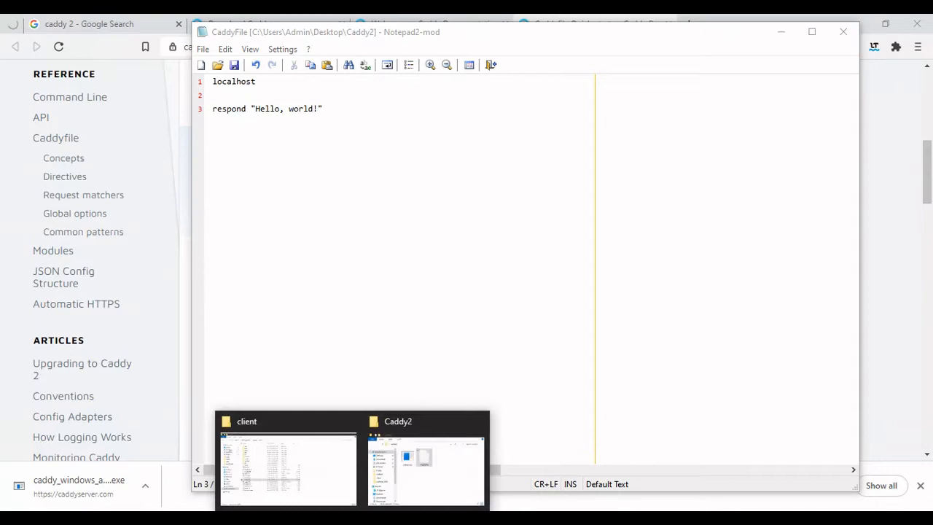
left_click(426, 466)
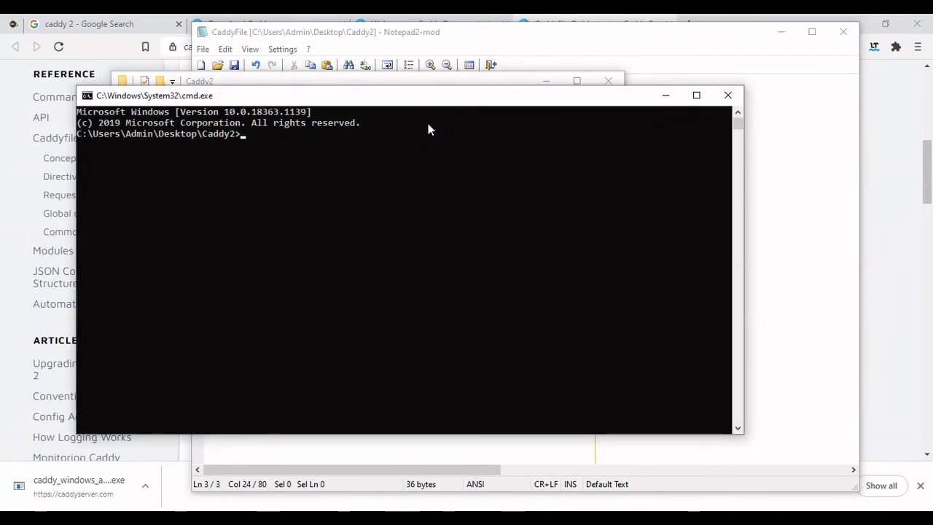
- Run caddy2 run --watch so the server starts and watches the Caddyfile
type("caddy")
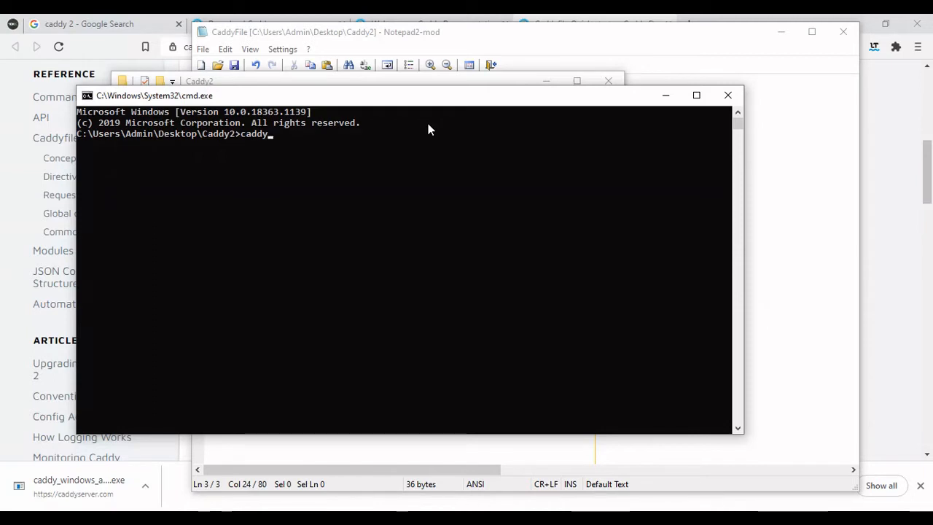
type("2")
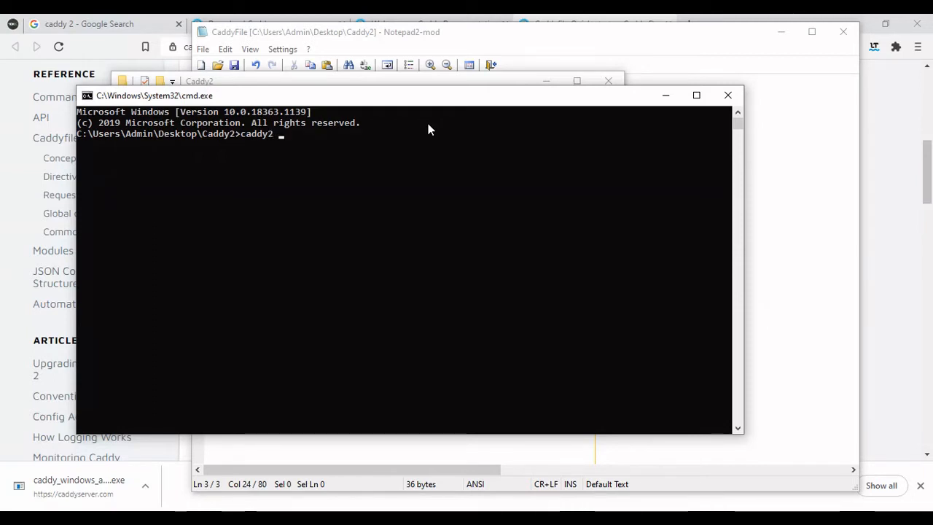
type("run")
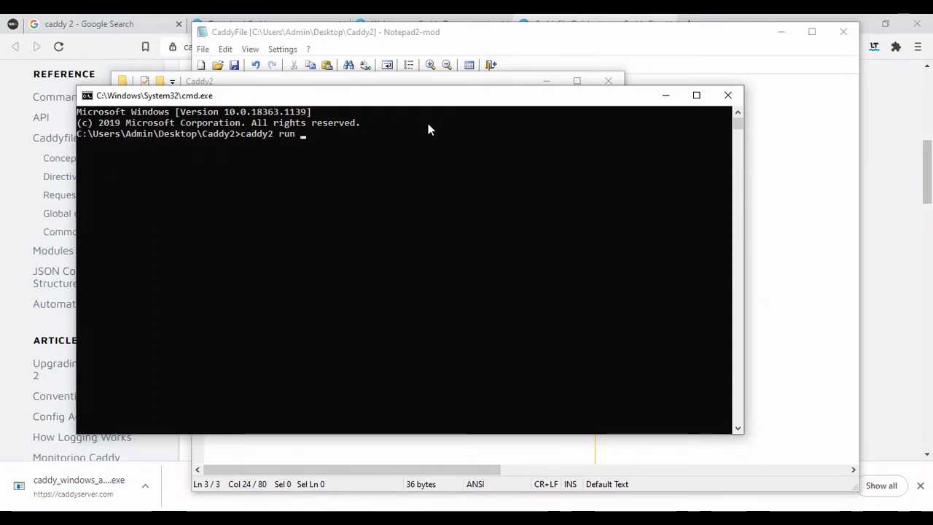
type("--wat")
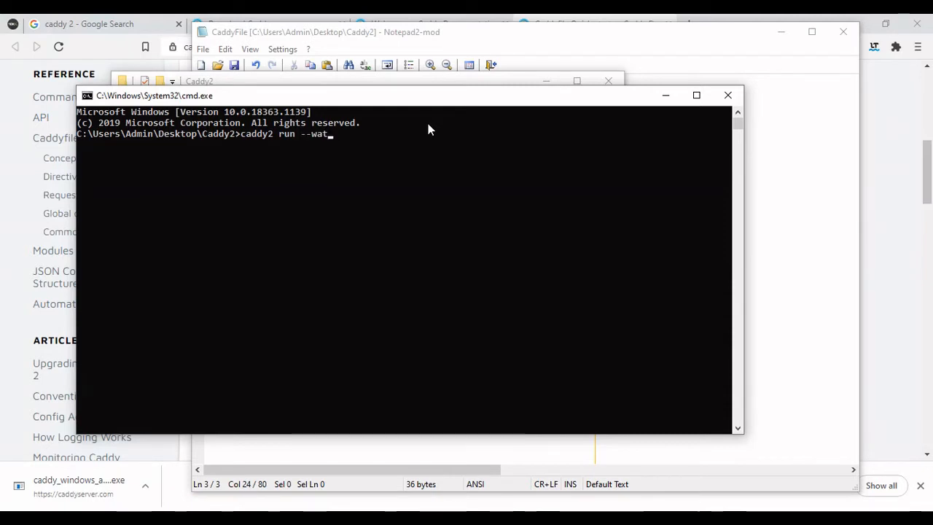
key("Return")
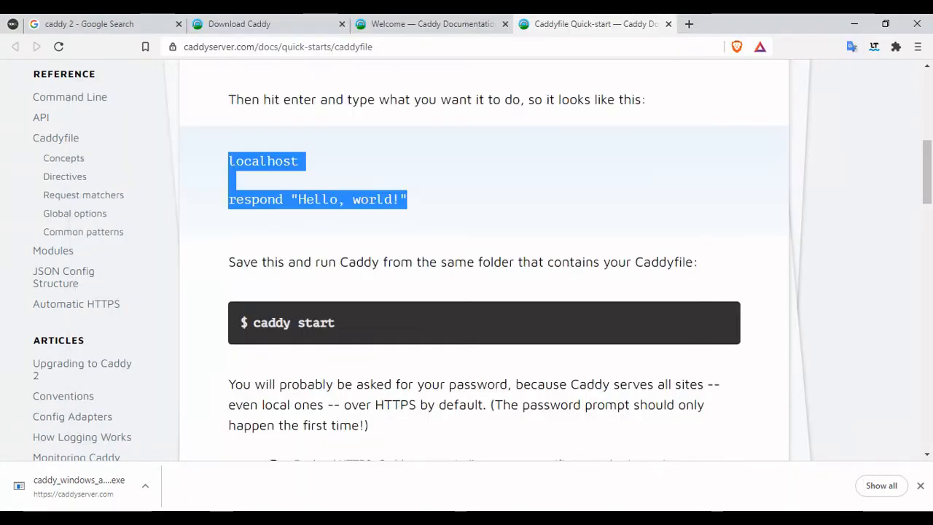
- Visit localhost in a new tab to see the Hello, world! response
left_click(688, 23)
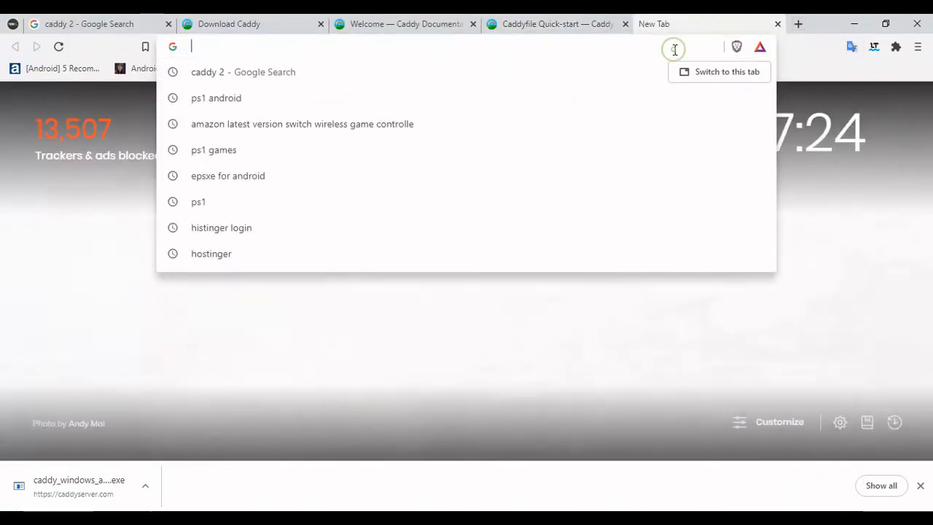
type("localhost")
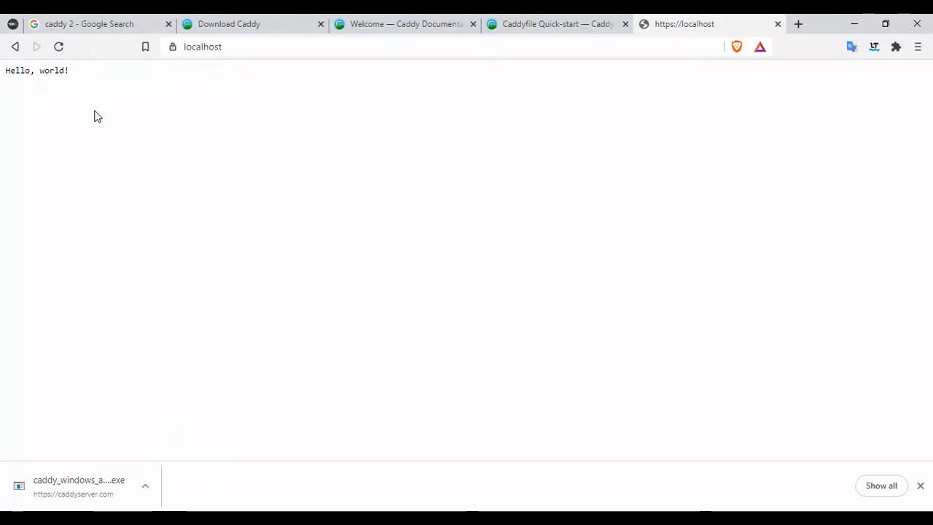
mouse_move(557, 24)
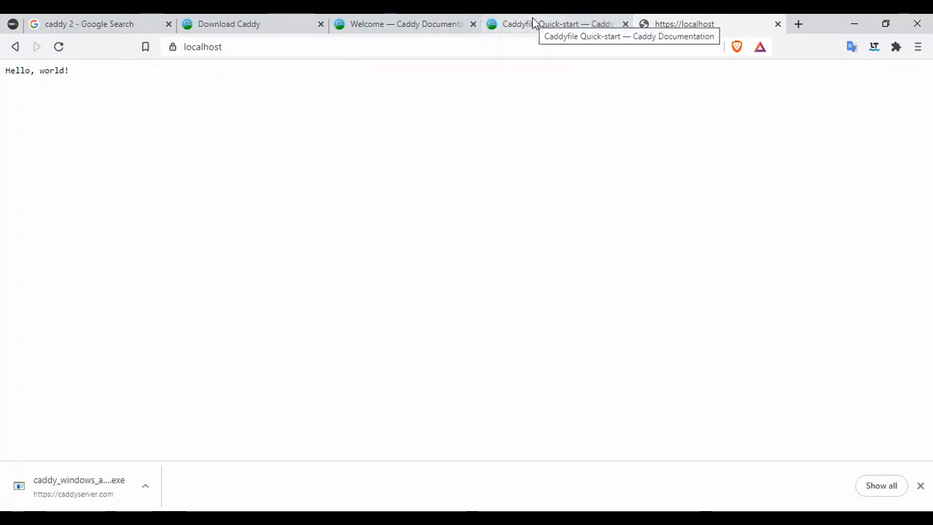
- Select both site blocks of the docs' localhost / localhost:2016 example to copy them
left_click(557, 23)
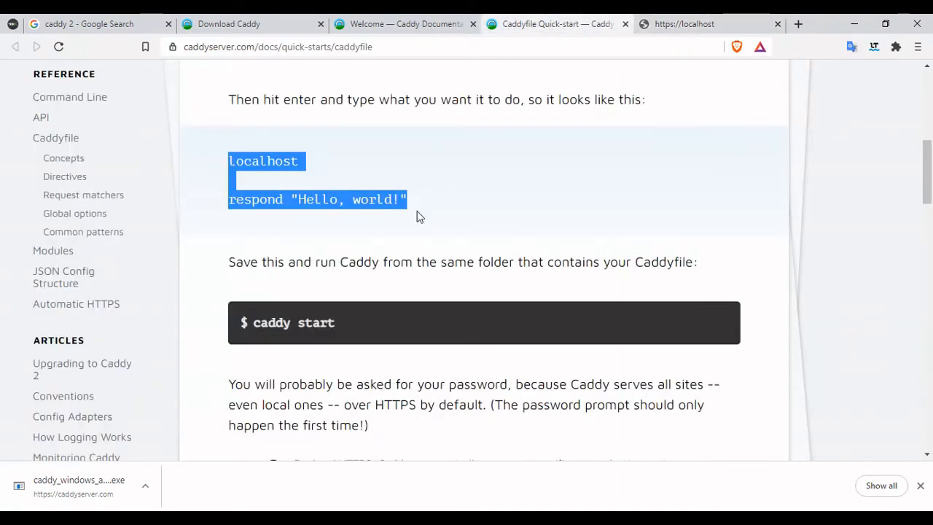
scroll("down", 3)
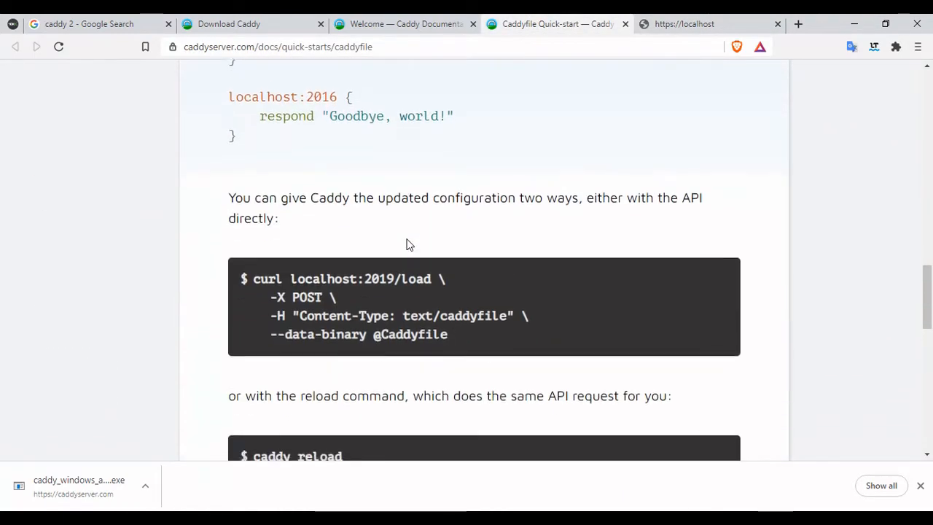
scroll("up", 3)
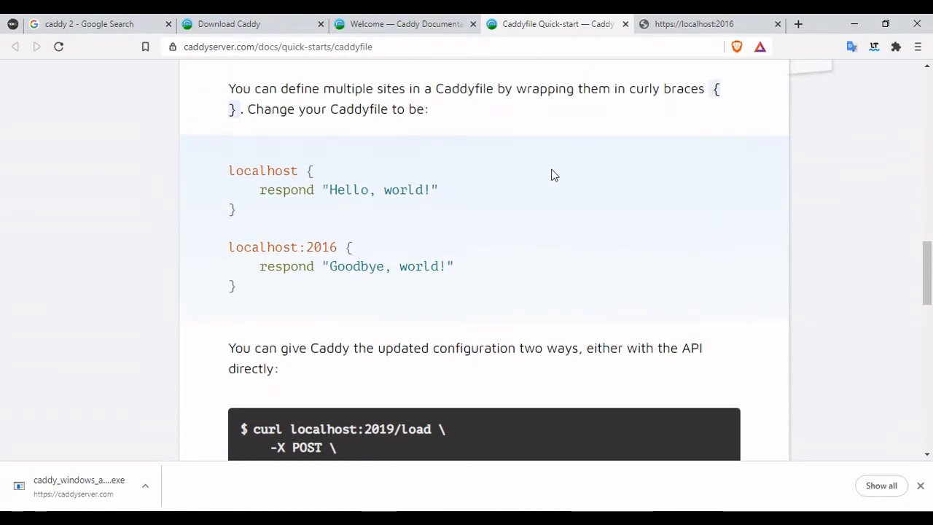
scroll("up", 3)
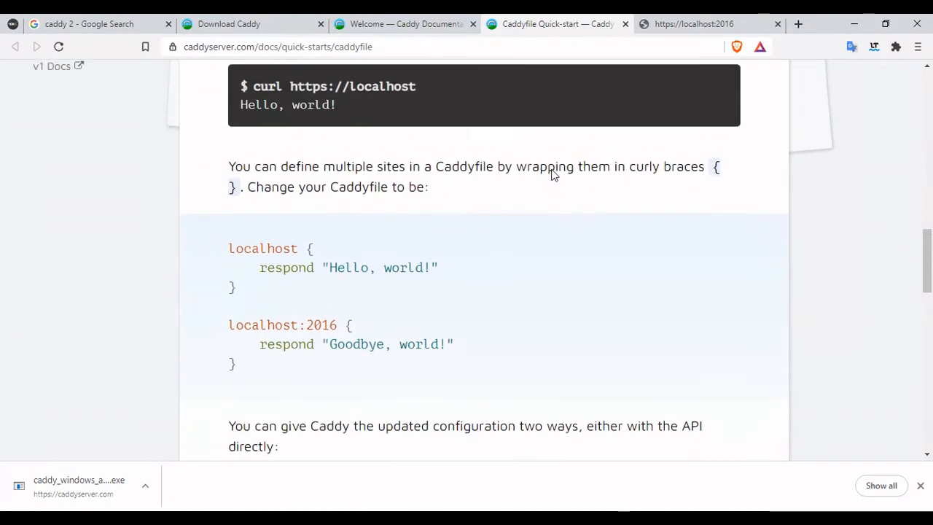
scroll("down", 3)
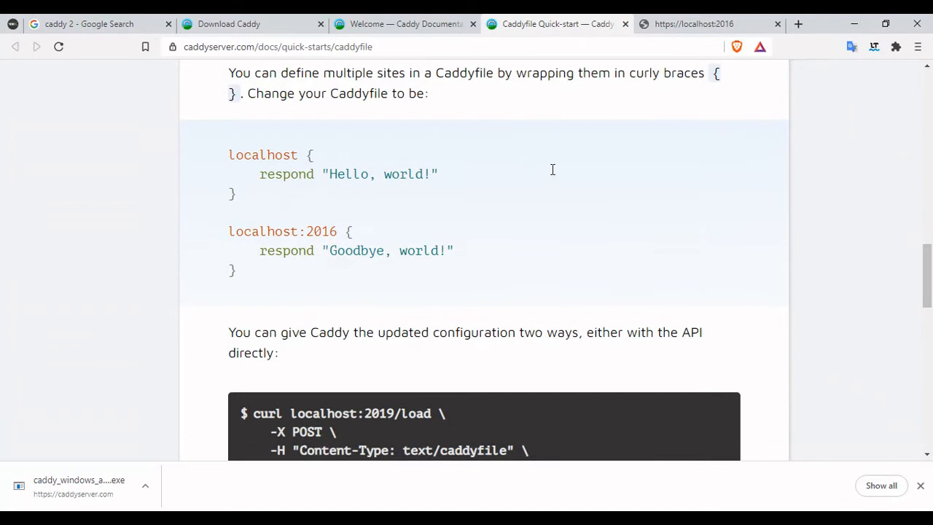
left_click_drag(227, 154, 236, 194)
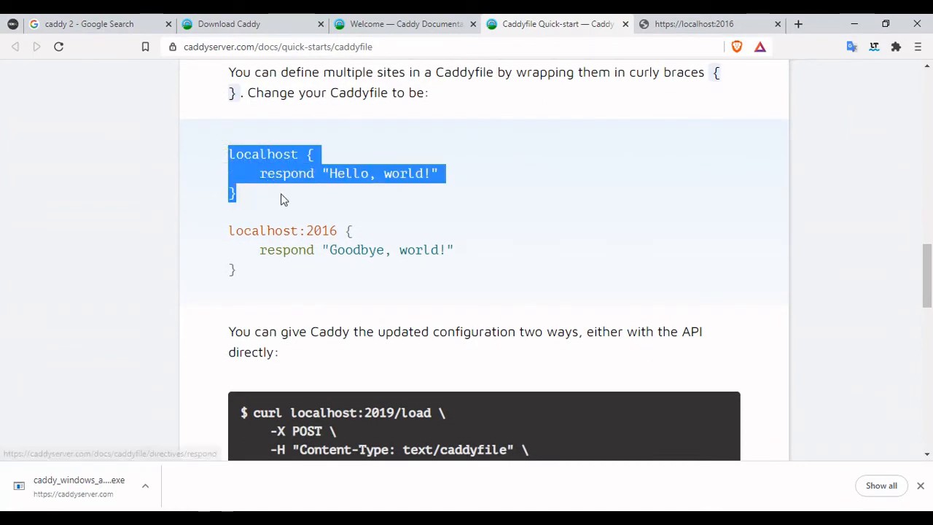
left_click_drag(284, 199, 537, 393)
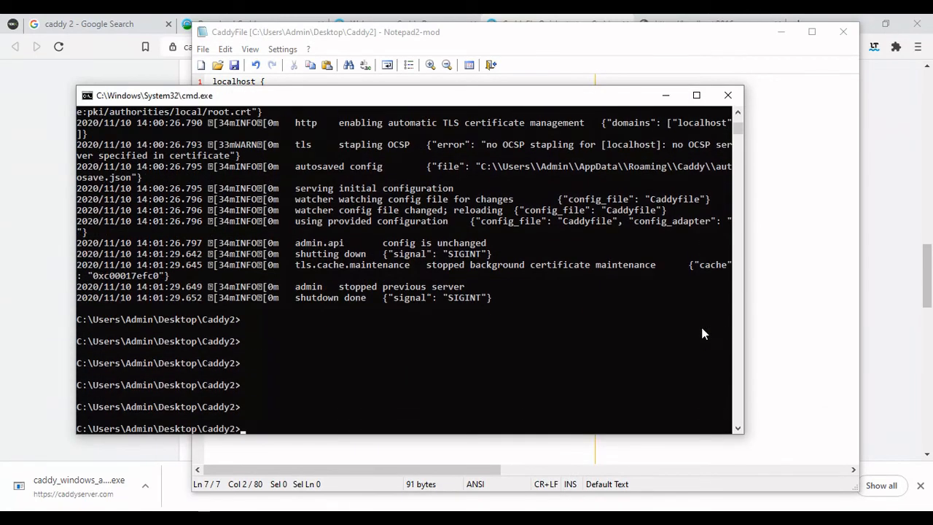
- Rerun caddy2 run --watch and reload localhost:2016 to check the Goodbye, world! response
type("caddy2 run --watch")
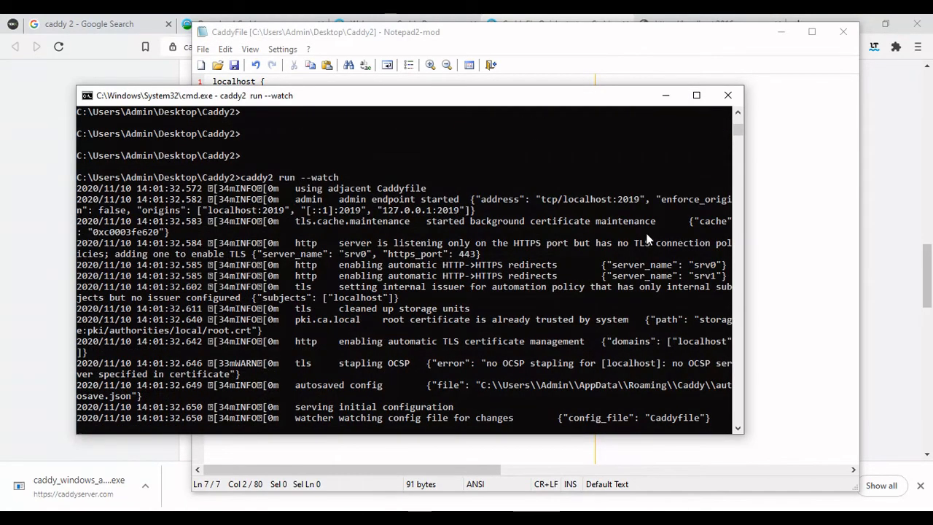
mouse_move(618, 284)
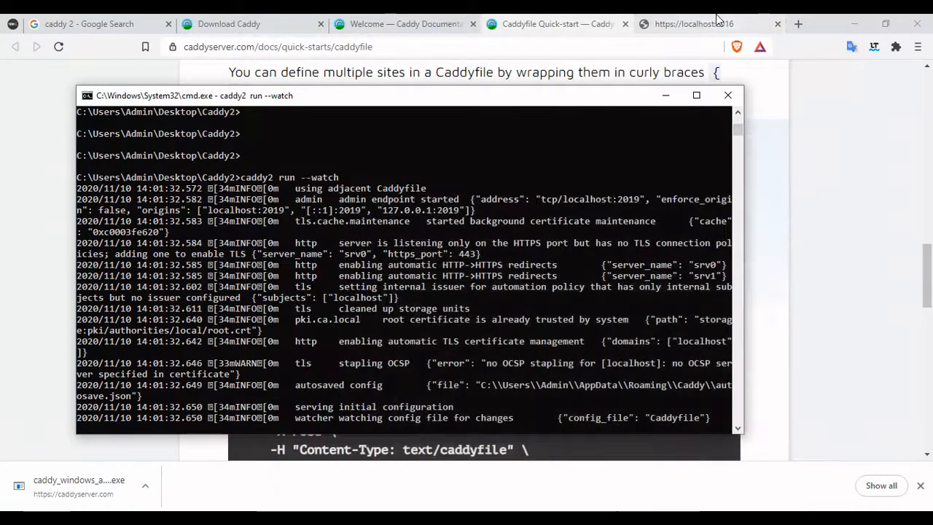
left_click(693, 24)
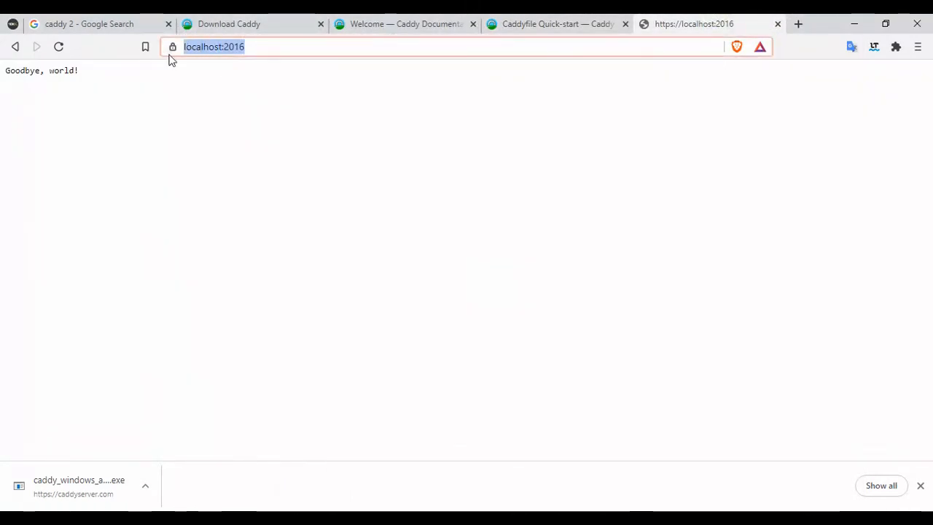
key("Return")
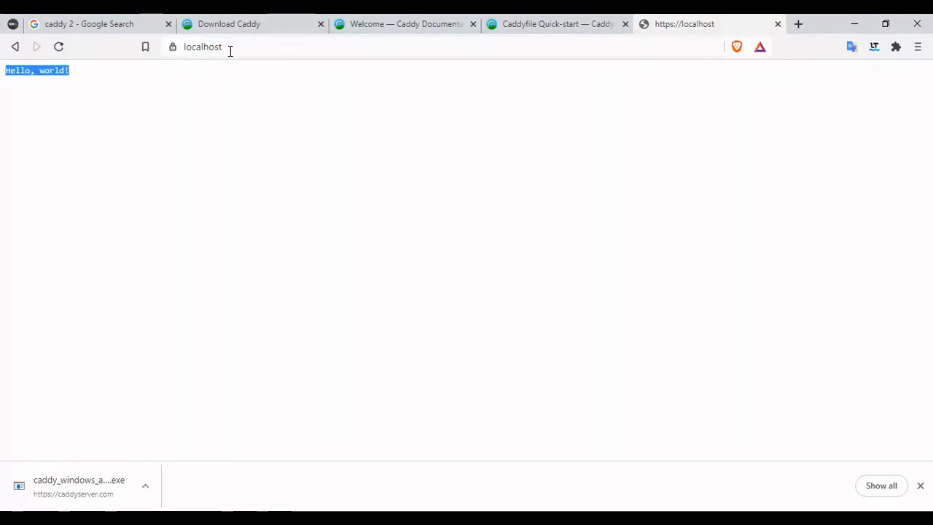
left_click(226, 46)
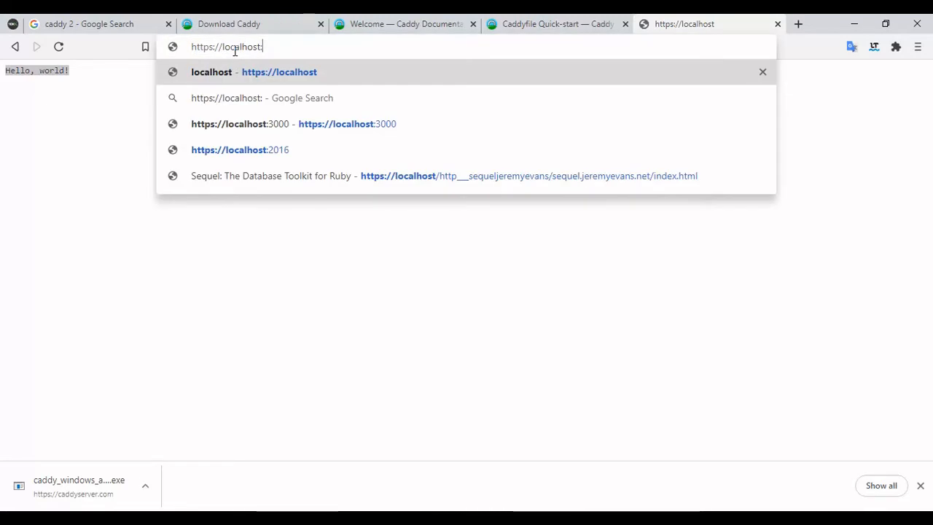
left_click(554, 23)
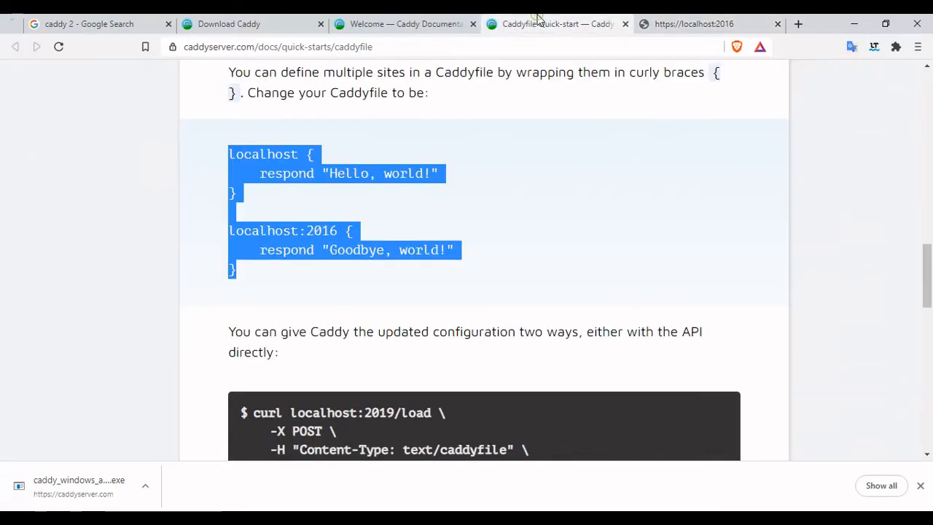
- Browse from the Caddyfile concepts guide to the static files quick-start guide
scroll("down", 3)
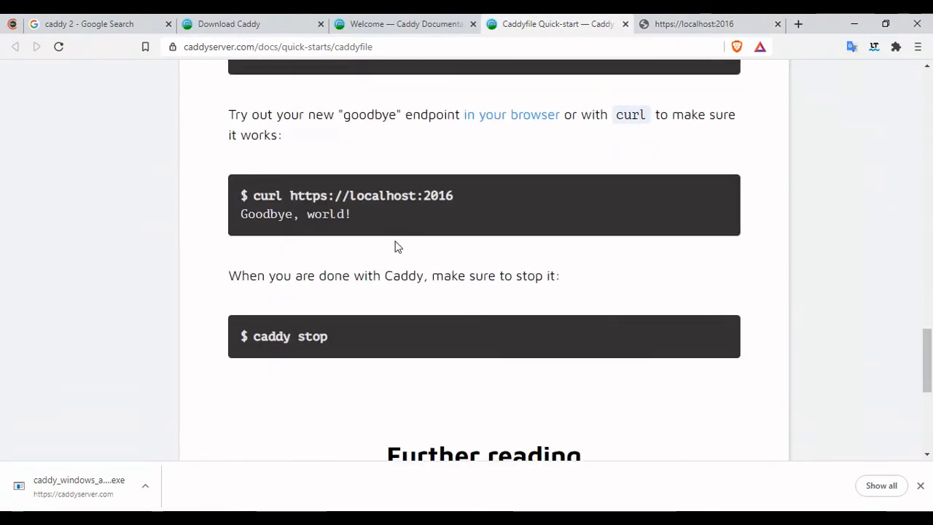
scroll("down", 3)
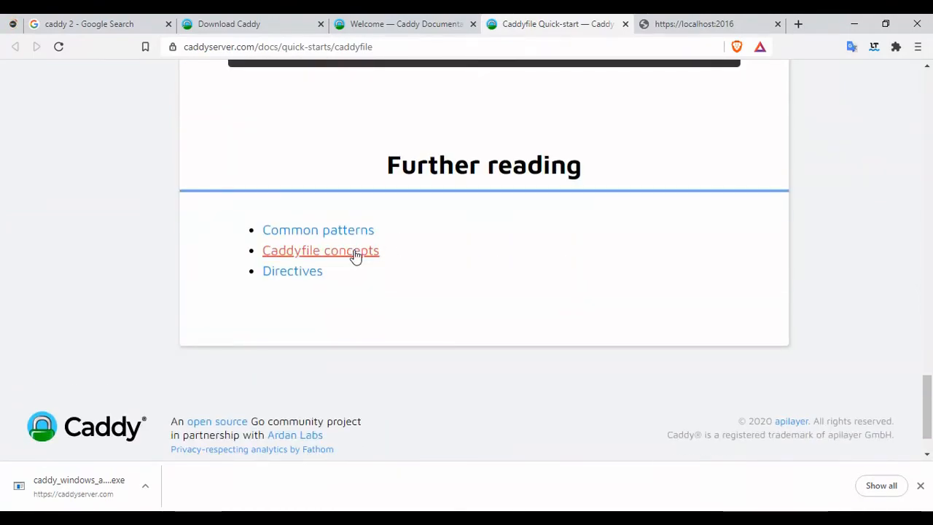
left_click(321, 251)
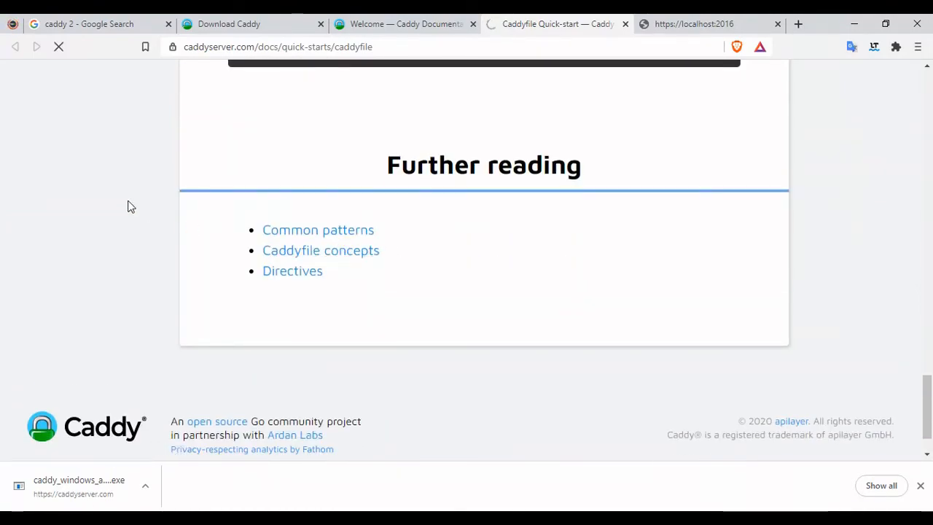
scroll("up", 3)
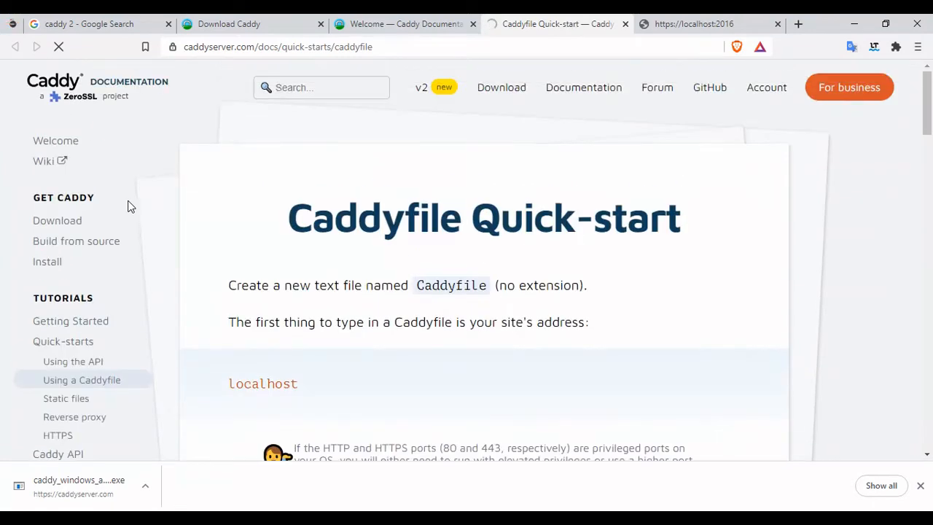
scroll("down", 3)
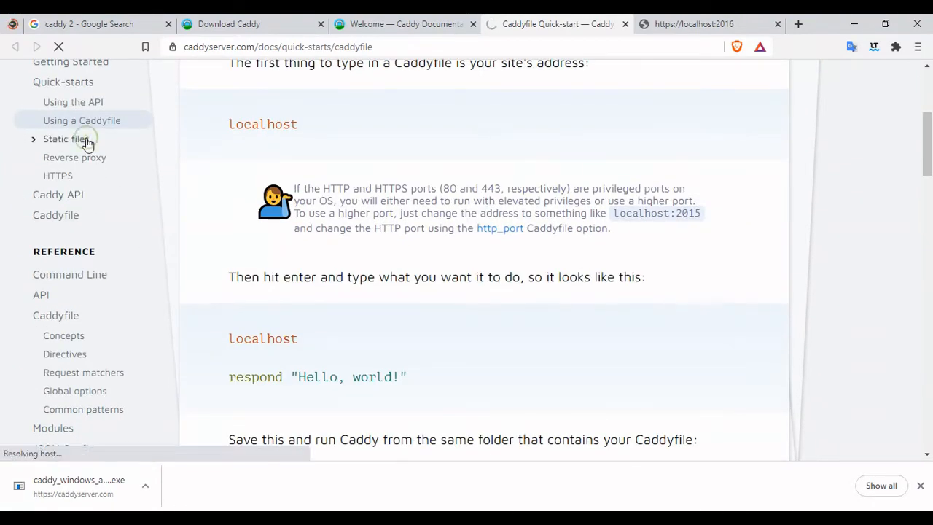
left_click(694, 23)
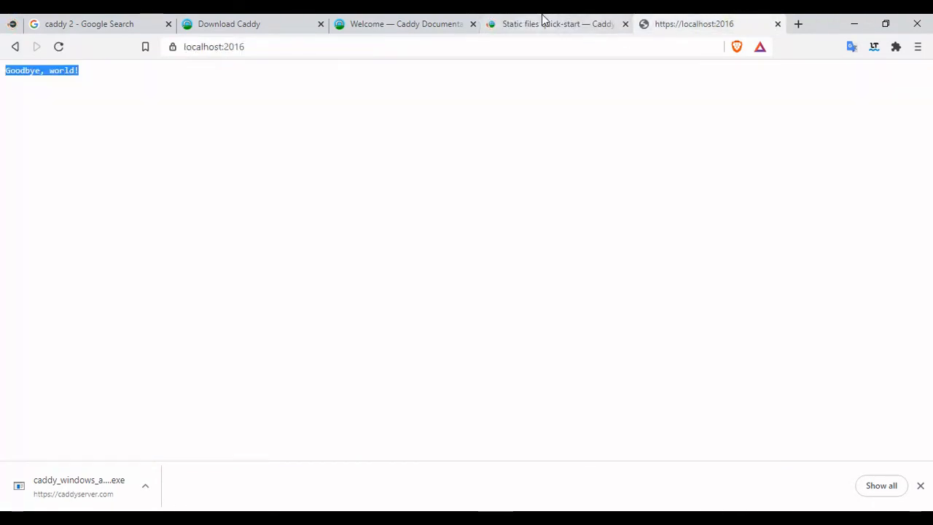
left_click(556, 23)
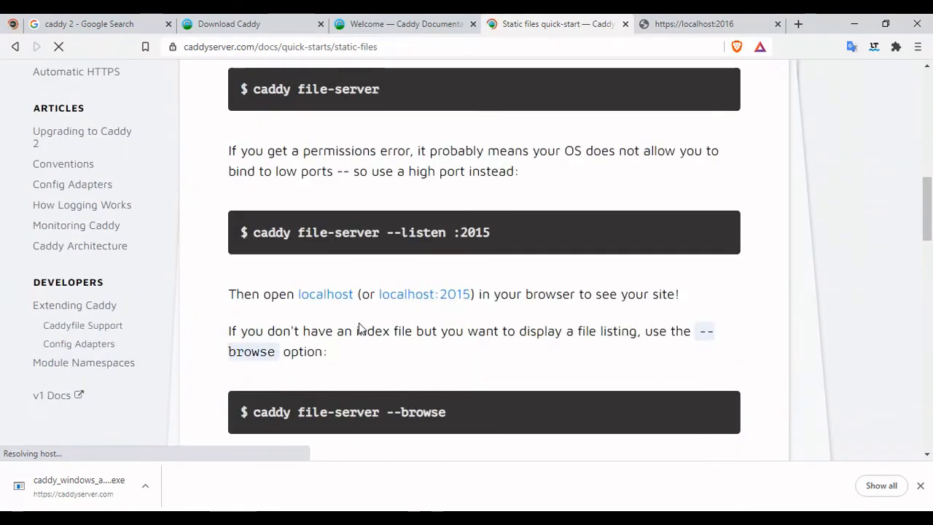
- Select the root and file_server lines of the site-root example to copy
scroll("down", 3)
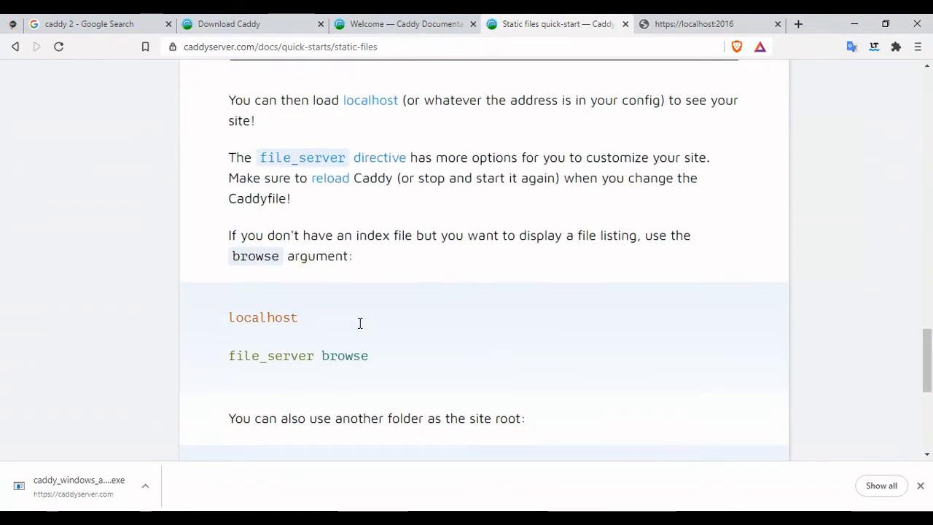
scroll("down", 3)
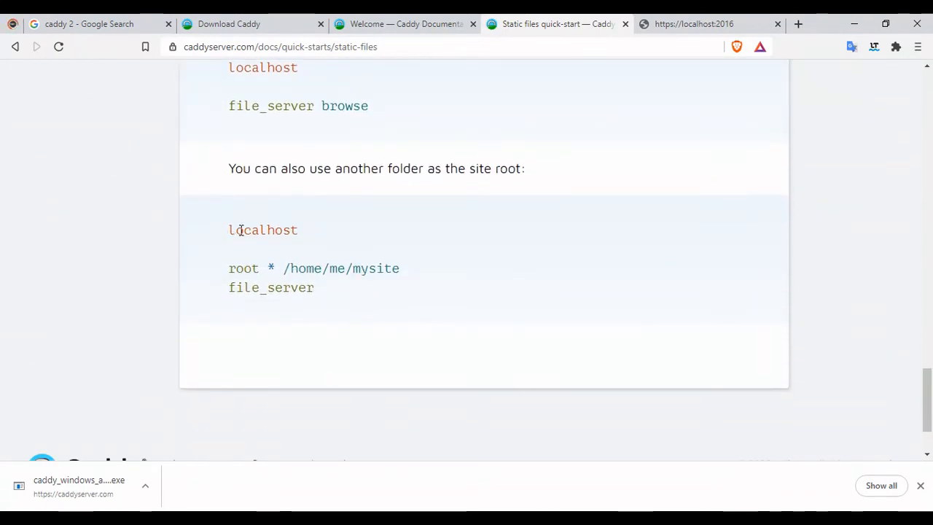
left_click_drag(228, 230, 328, 287)
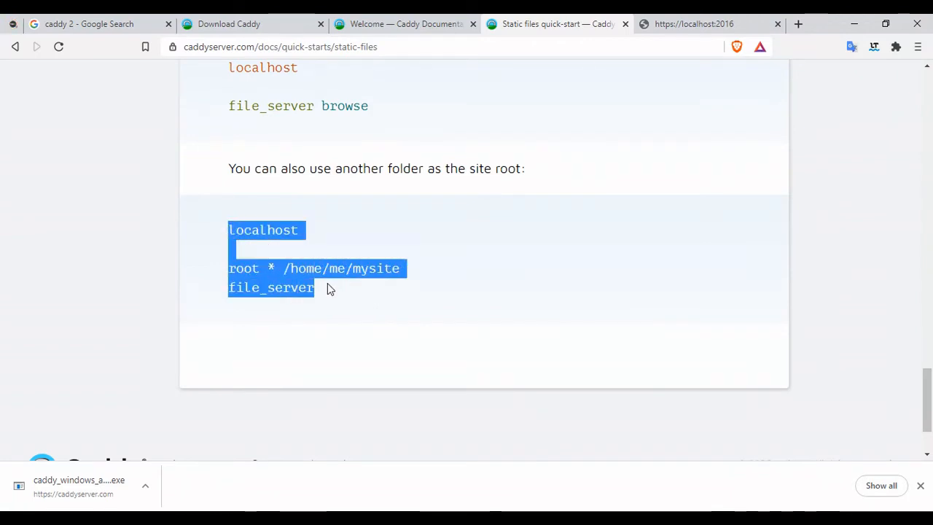
left_click(243, 268)
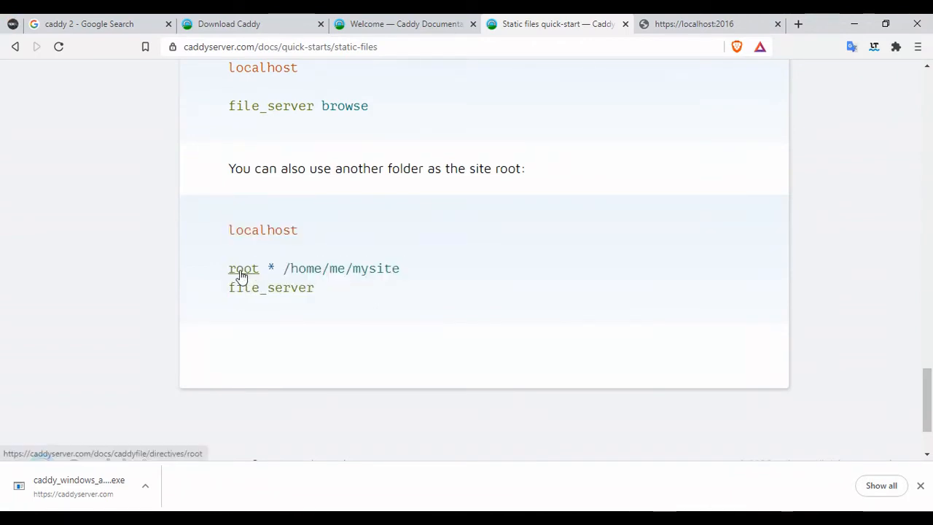
triple_click(314, 268)
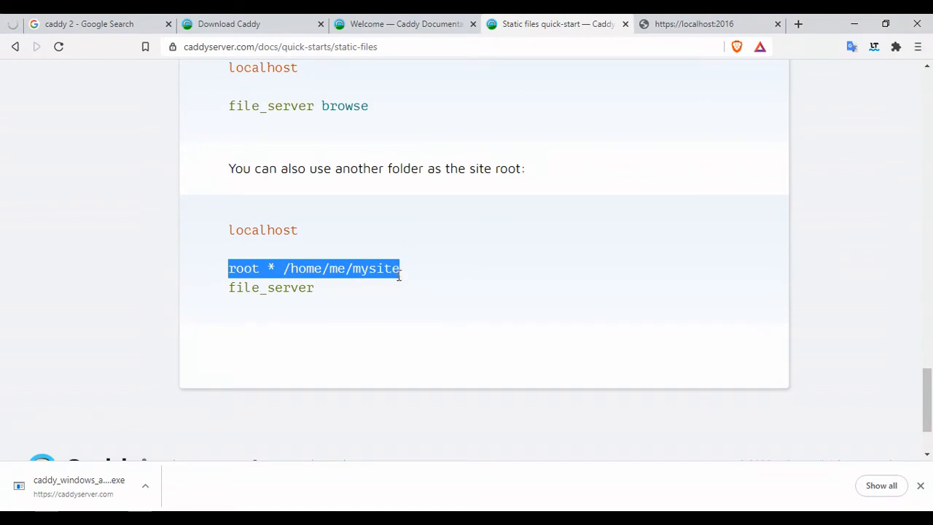
left_click_drag(397, 268, 403, 287)
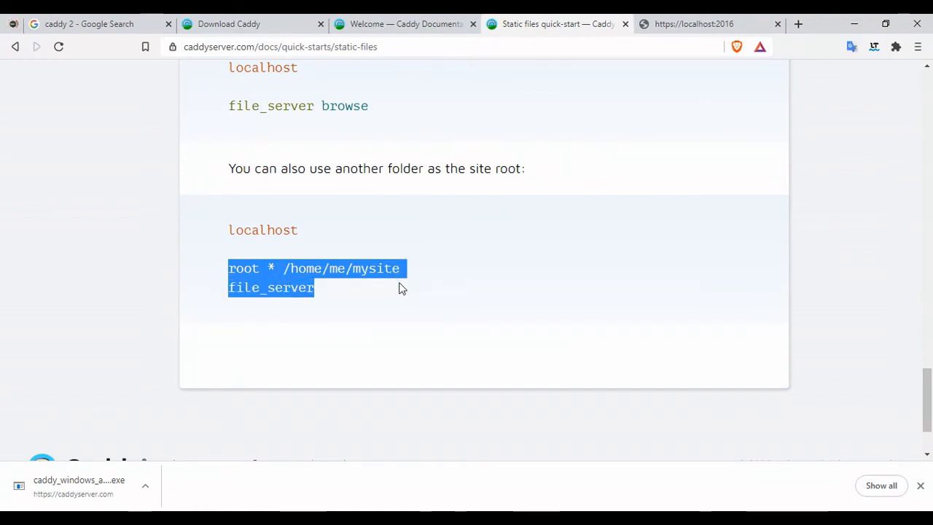
scroll("up", 3)
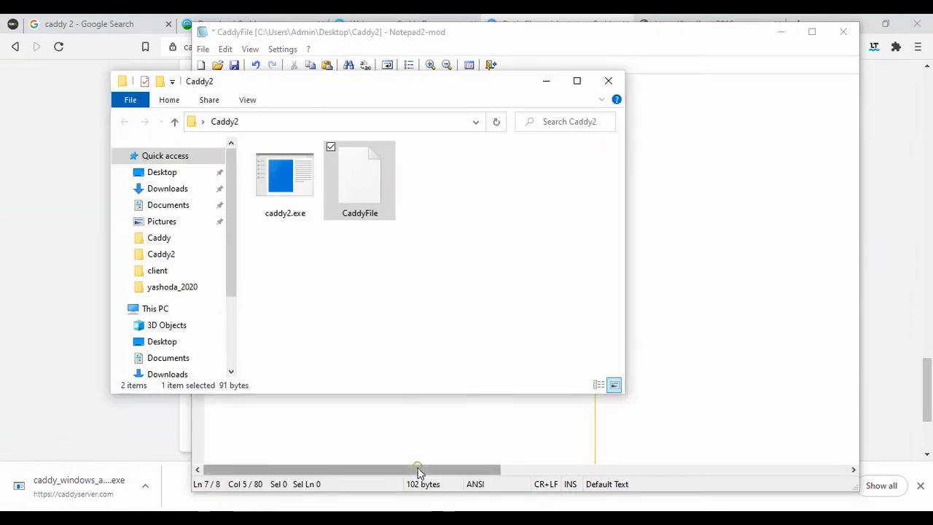
- Browse the D: drive in File Explorer to locate the website folder
left_click(178, 329)
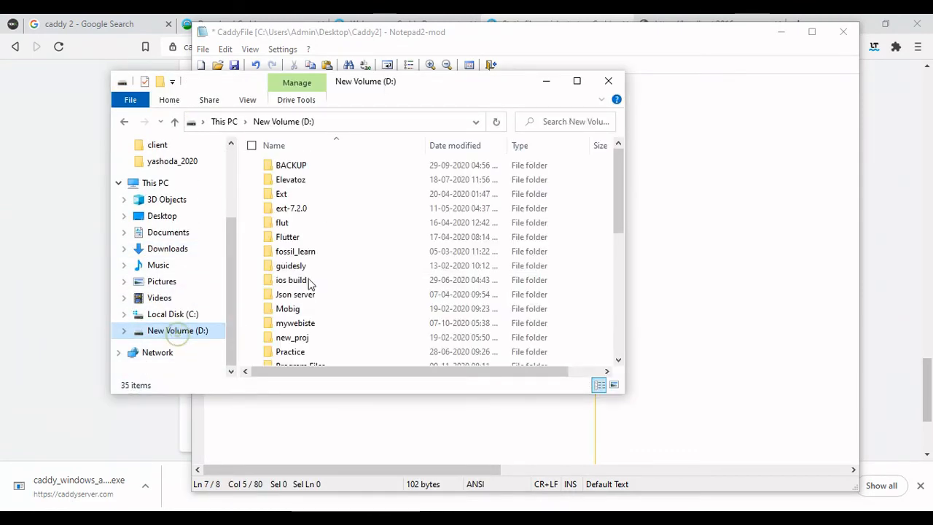
scroll("down", 3)
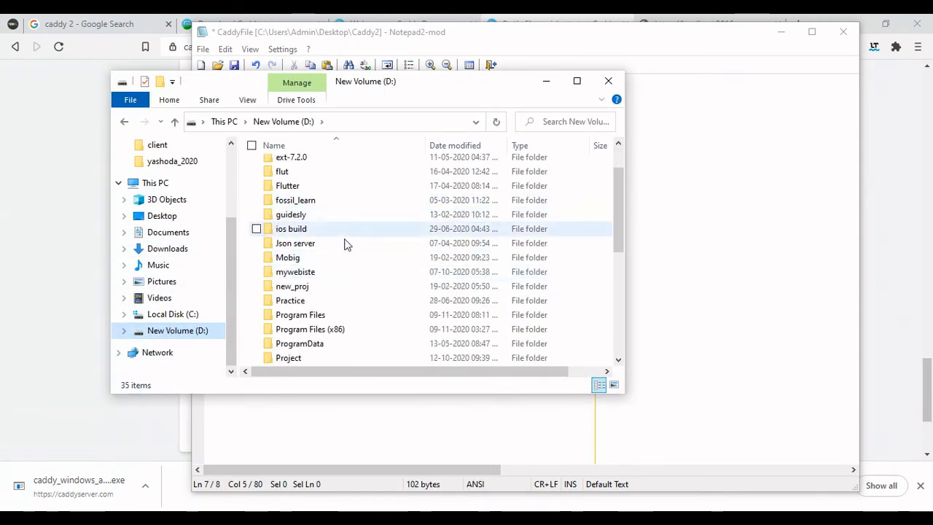
double_click(294, 271)
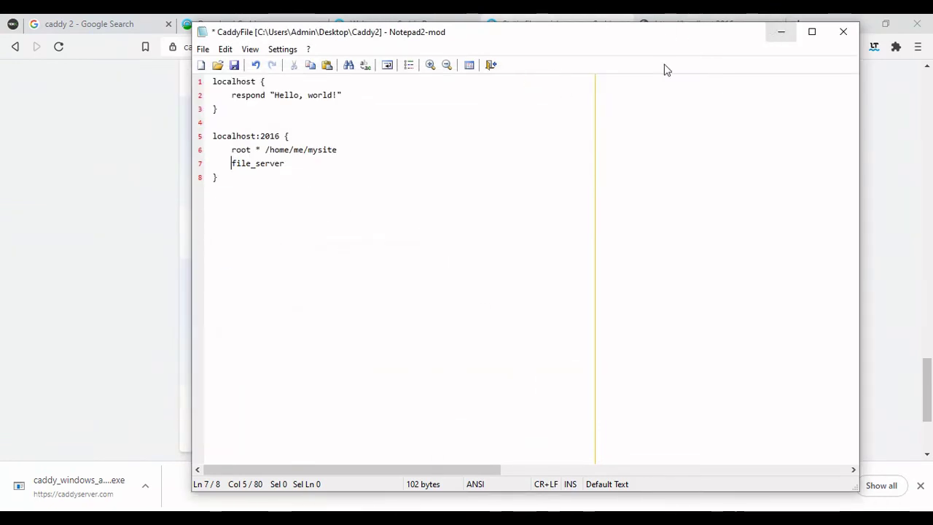
- Replace the placeholder site path in the Caddyfile with D:/mywebiste/ for localhost:2016
double_click(301, 148)
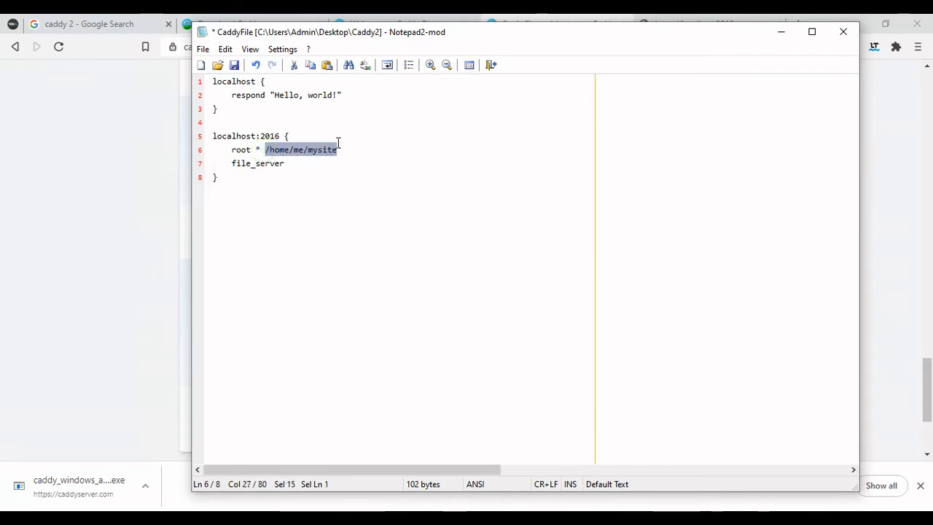
type("D:\\mywebiste")
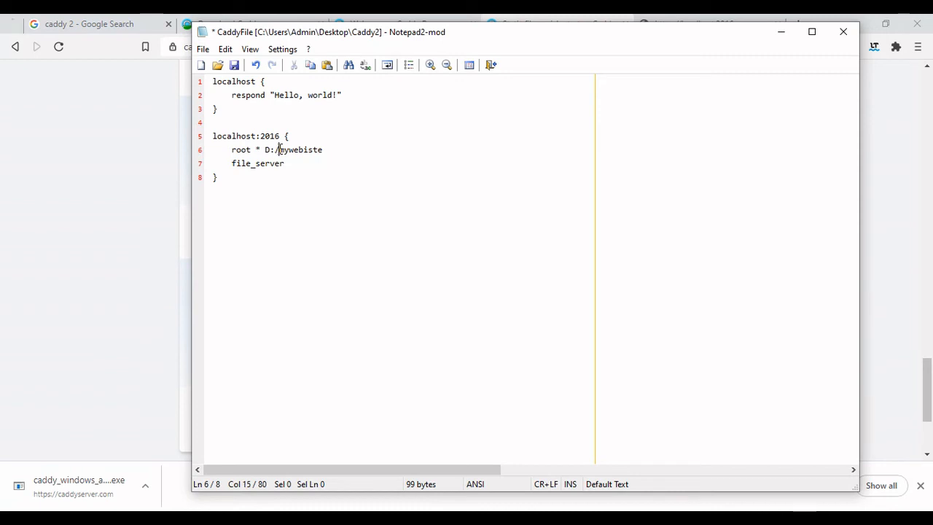
left_click(213, 163)
type("/")
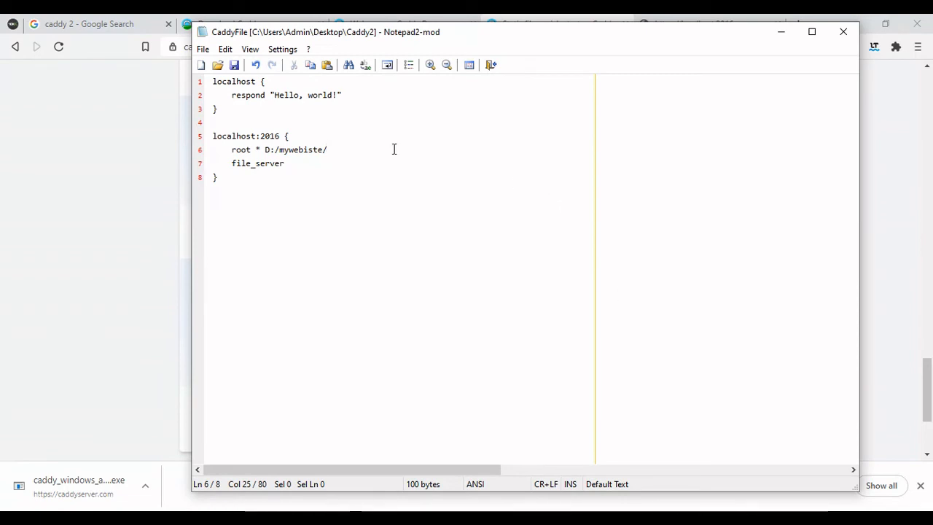
left_click(280, 163)
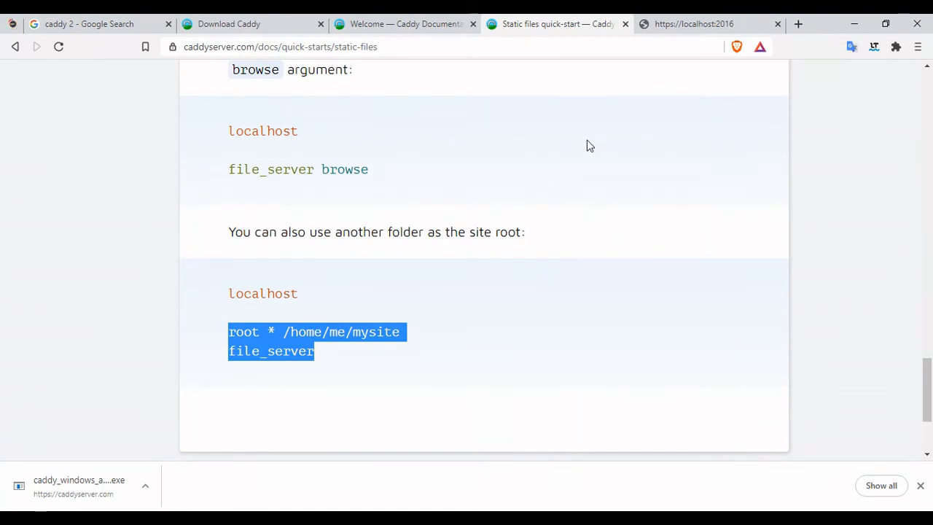
- View localhost:2016 and follow the Sequel link to the mirrored 'Sequel: The Database Toolkit for Ruby' page
left_click(692, 23)
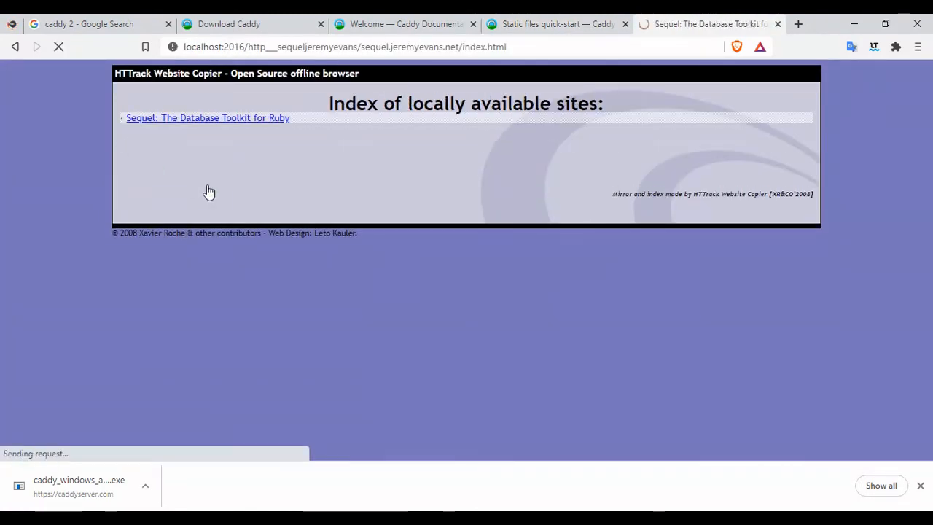
left_click(207, 117)
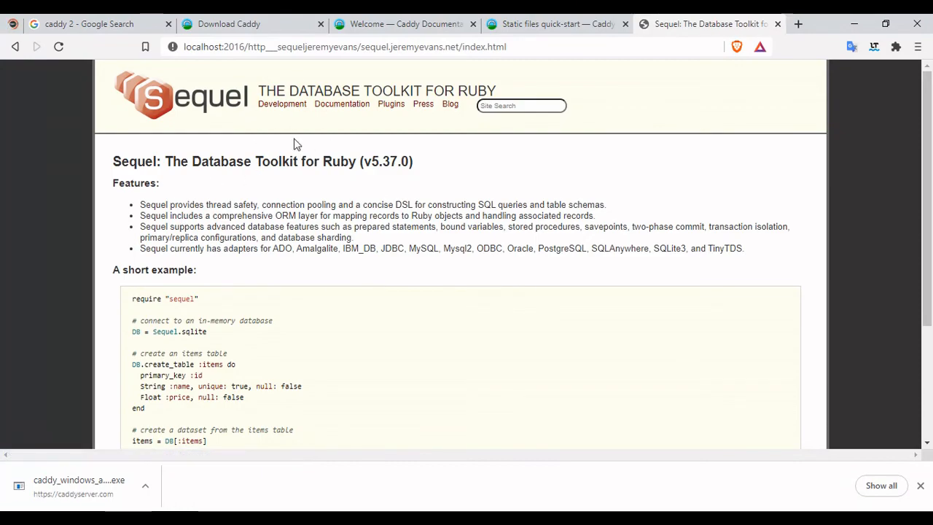
scroll("down", 3)
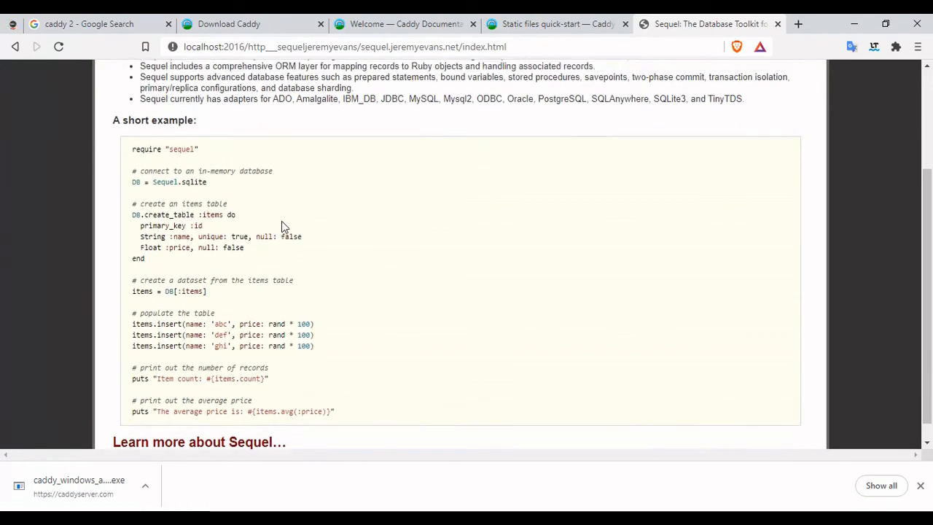
scroll("up", 3)
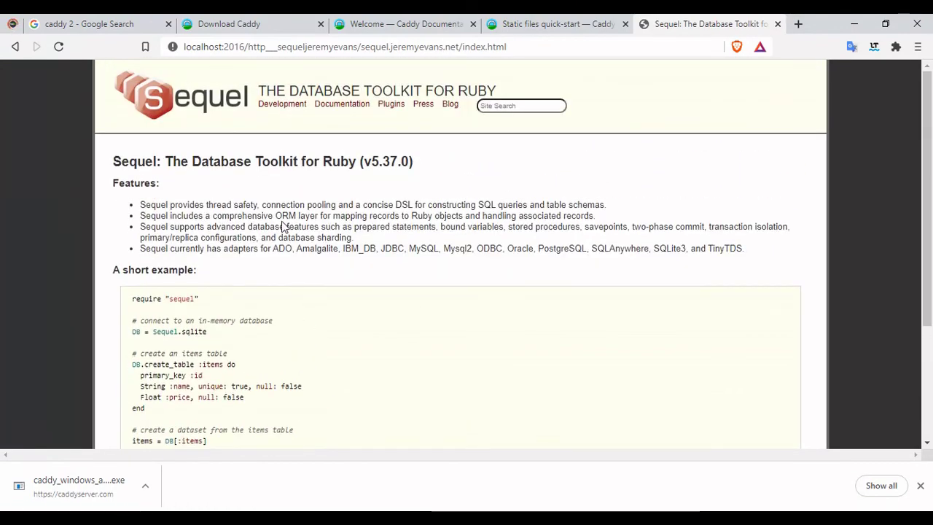